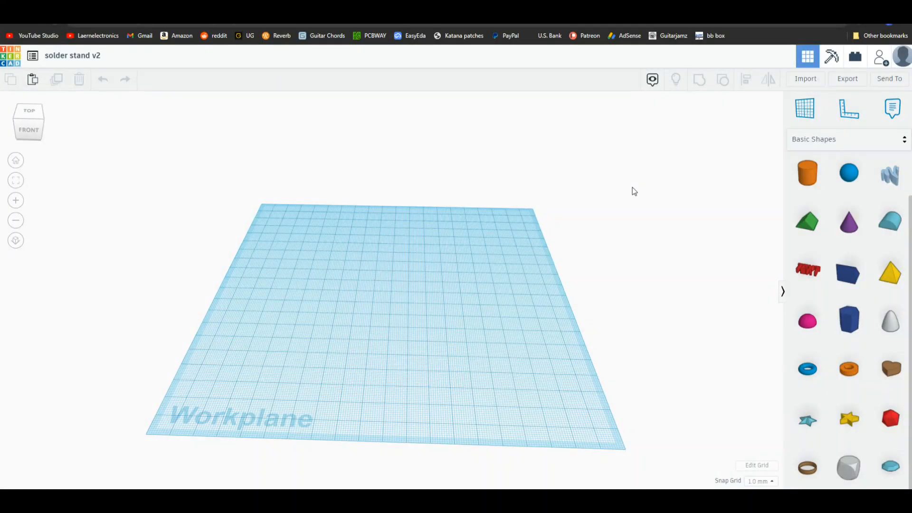
pyautogui.moveTo(652, 206)
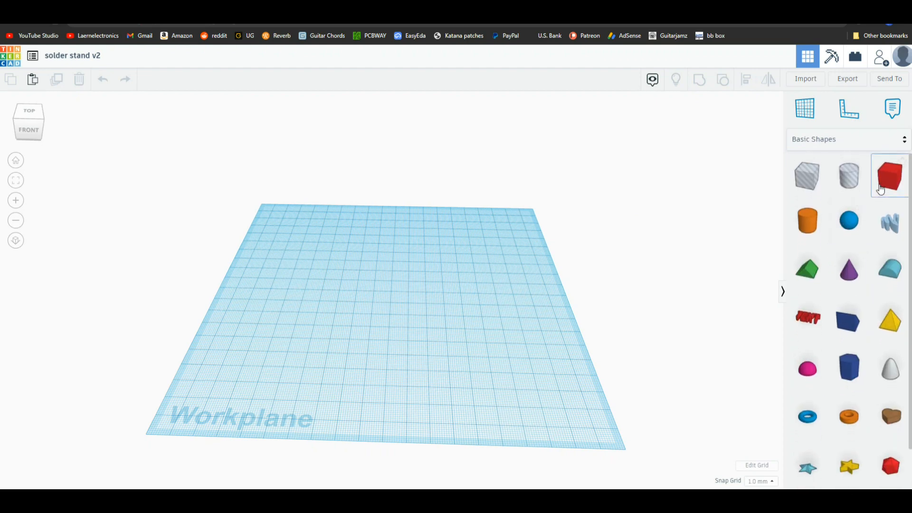
# Step: Drop a red solid box and stretch it into a large flat slab centered on the workplane
pyautogui.click(888, 175)
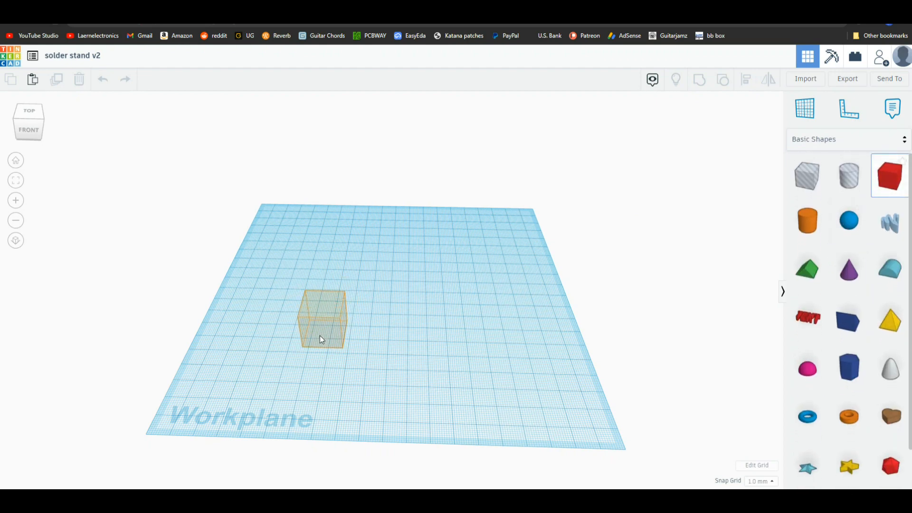
pyautogui.moveTo(323, 320); pyautogui.dragTo(268, 350)
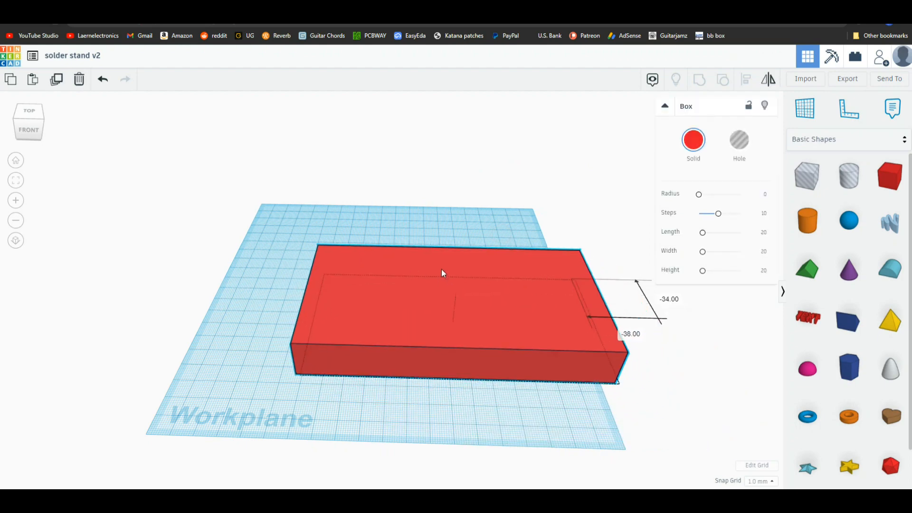
pyautogui.moveTo(442, 274); pyautogui.dragTo(416, 286)
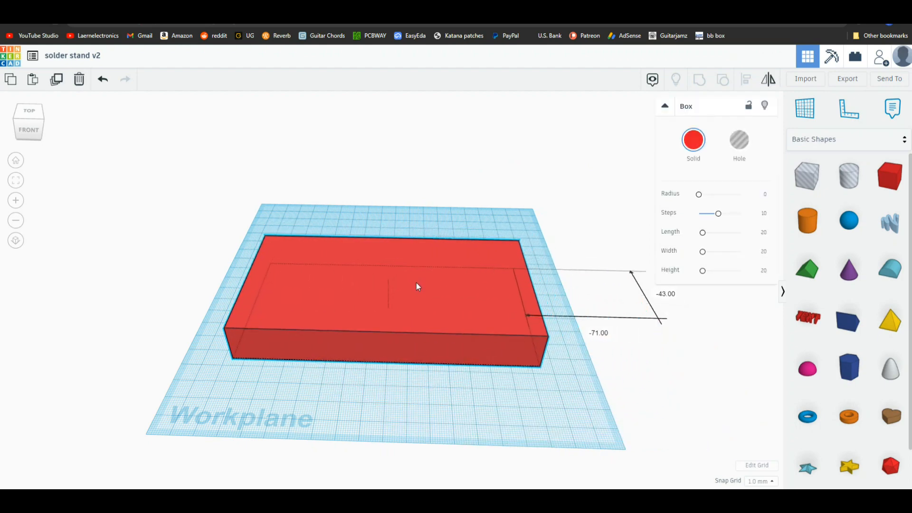
pyautogui.click(448, 217)
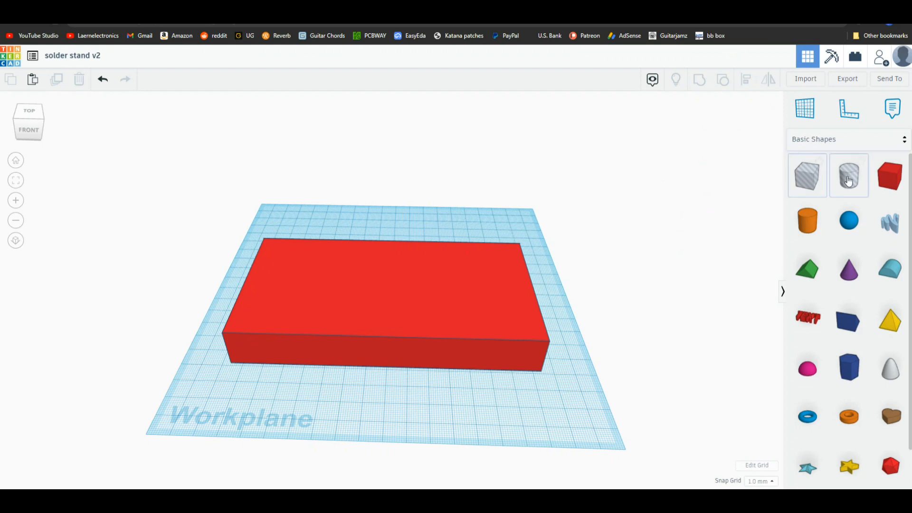
# Step: Place a cylinder hole in the slab's right-front corner and group it with the slab
pyautogui.click(849, 176)
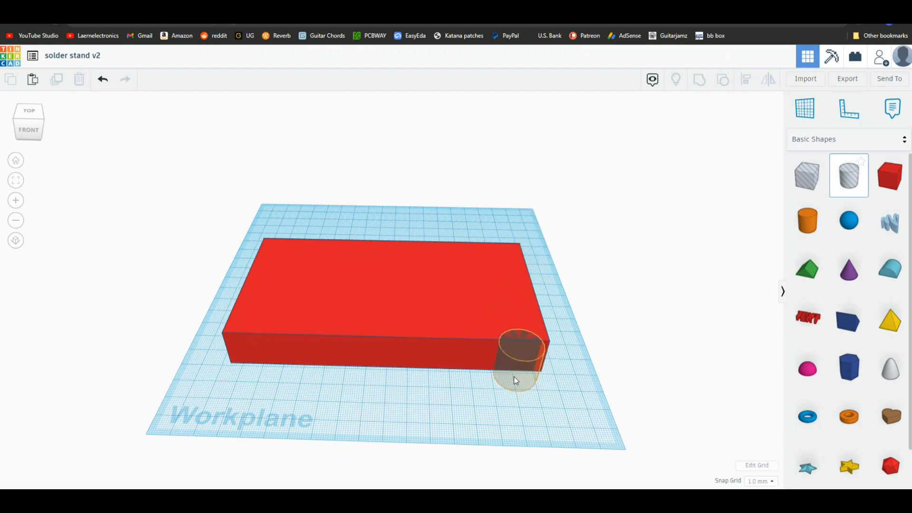
pyautogui.click(516, 360)
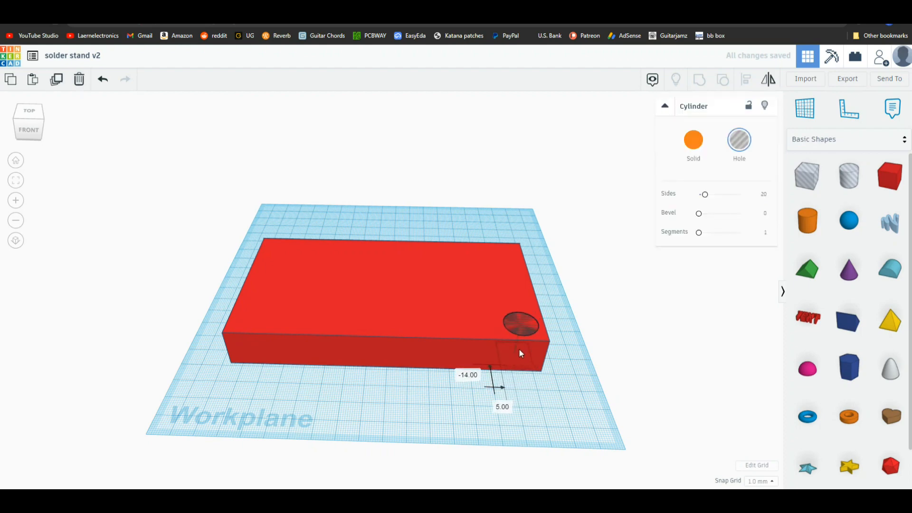
pyautogui.click(519, 324)
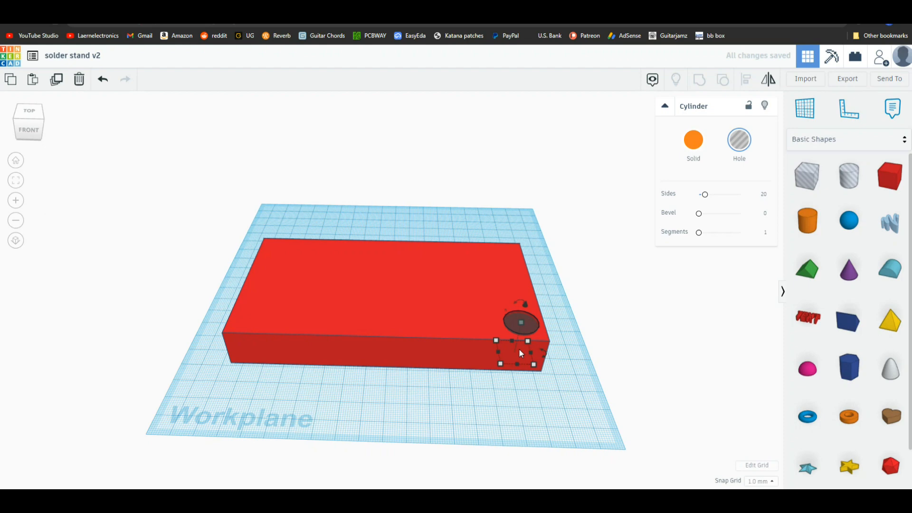
pyautogui.moveTo(568, 316)
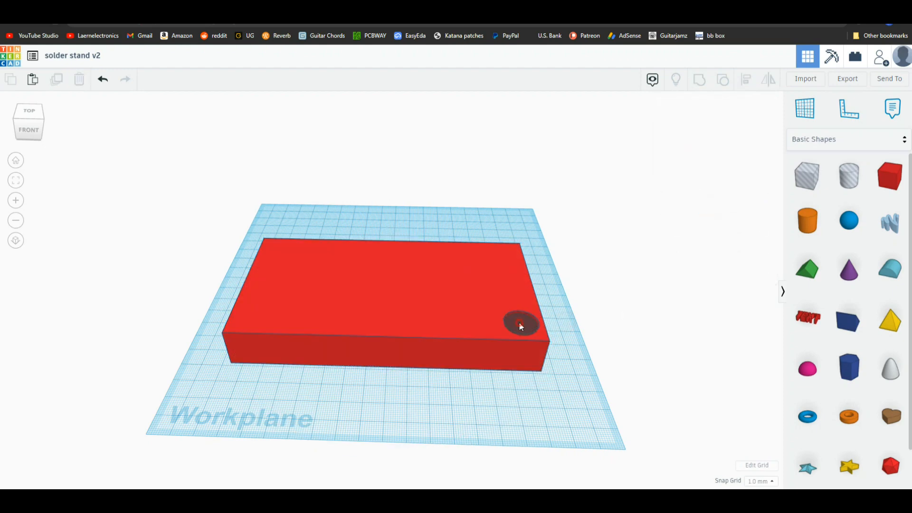
pyautogui.click(520, 324)
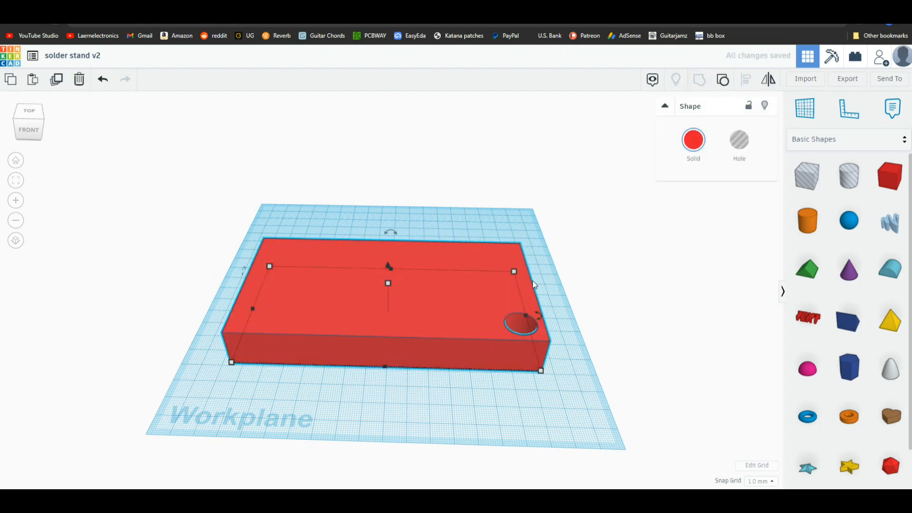
pyautogui.click(609, 244)
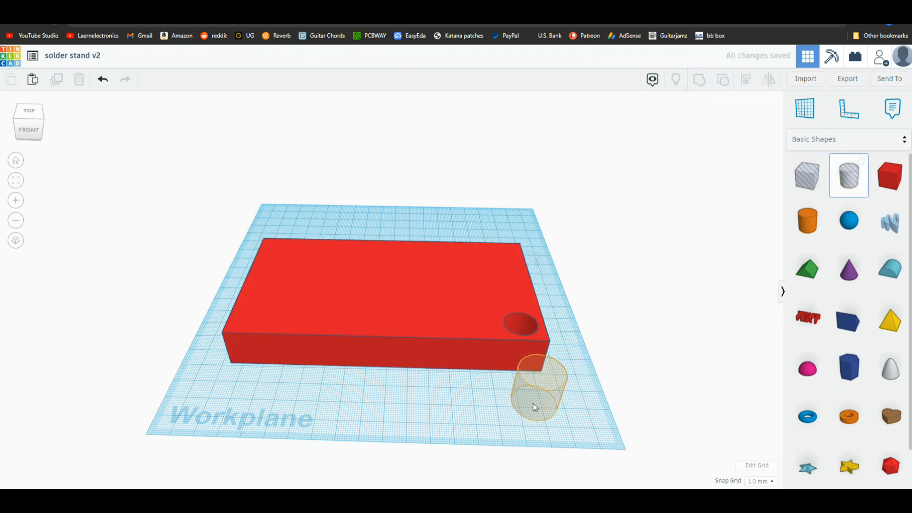
# Step: Place two 5 mm cylinder holes behind the big hole and group them into the slab
pyautogui.click(536, 389)
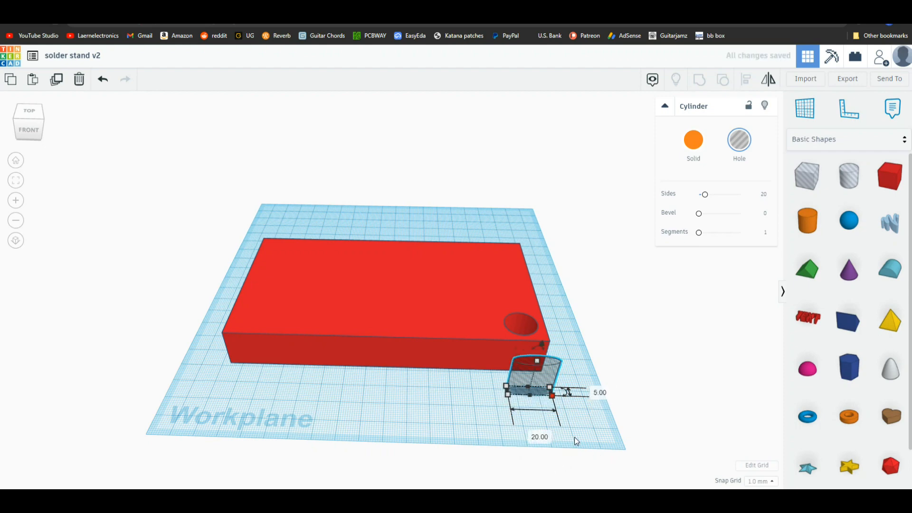
pyautogui.click(539, 436)
pyautogui.write('5')
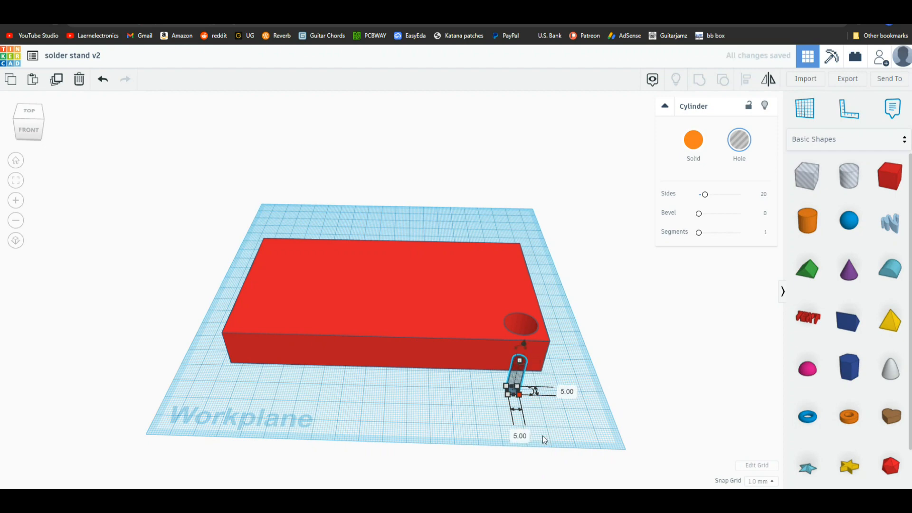
pyautogui.moveTo(523, 381)
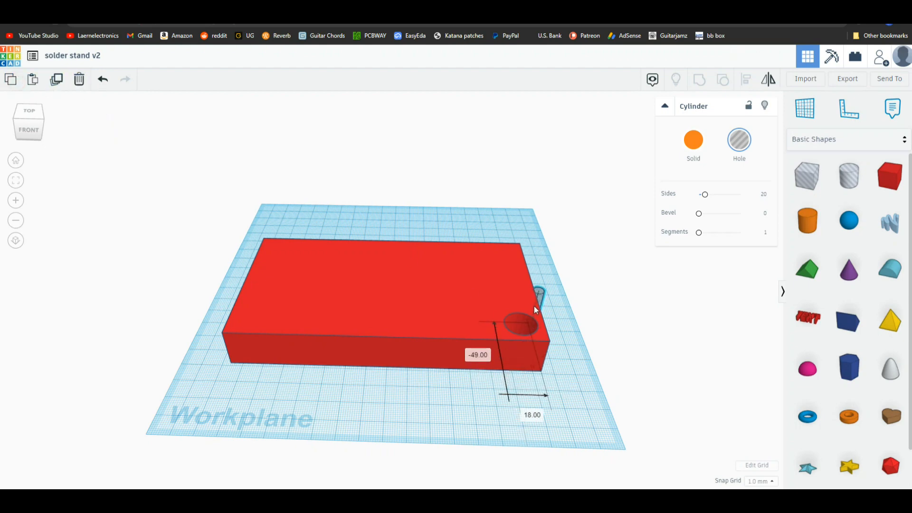
pyautogui.moveTo(535, 309); pyautogui.dragTo(523, 323)
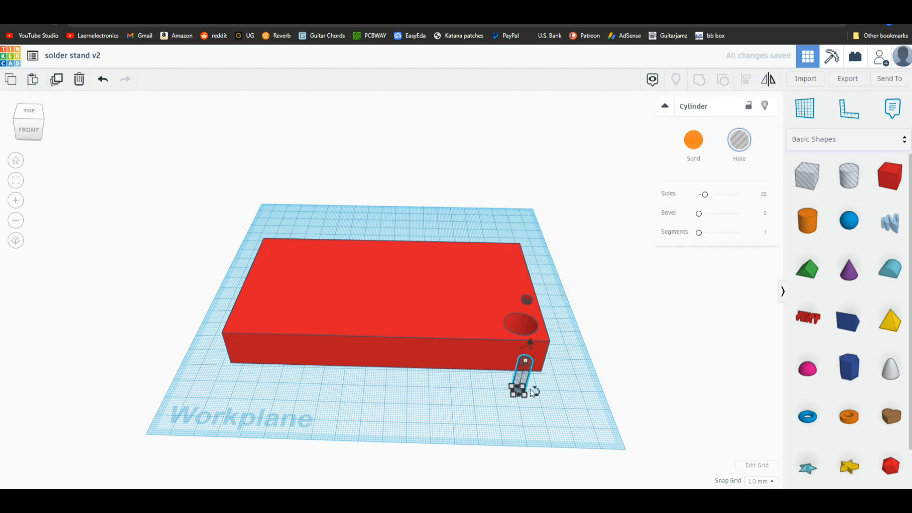
pyautogui.moveTo(521, 381); pyautogui.dragTo(504, 324)
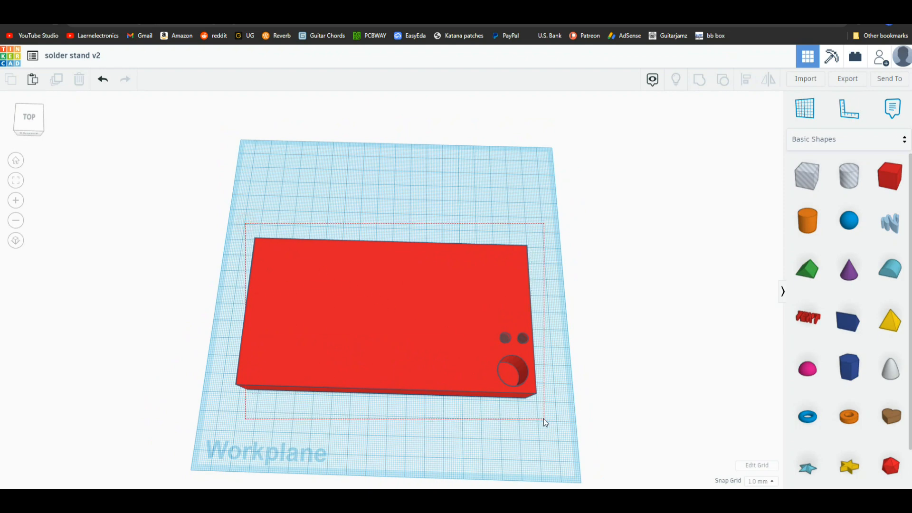
pyautogui.click(384, 308)
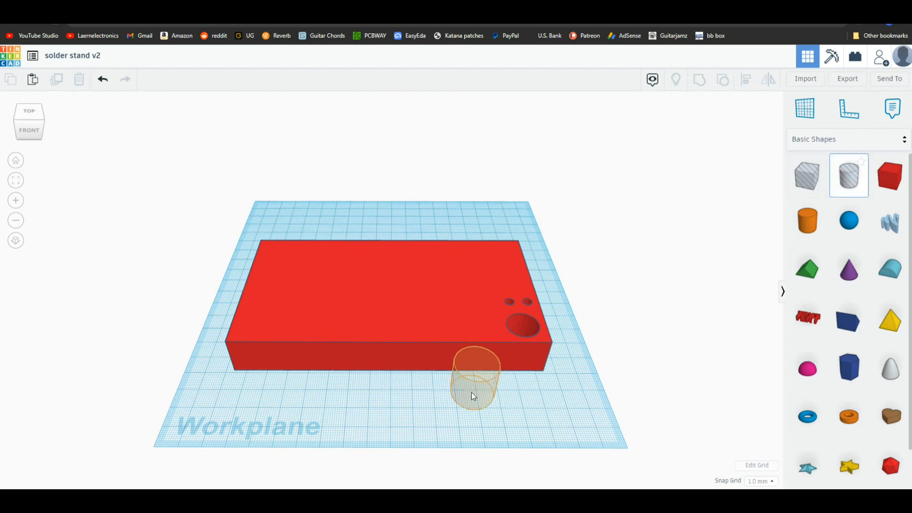
# Step: Enlarge a cylinder hole to 68 mm, move it onto the slab, and group it in
pyautogui.click(474, 381)
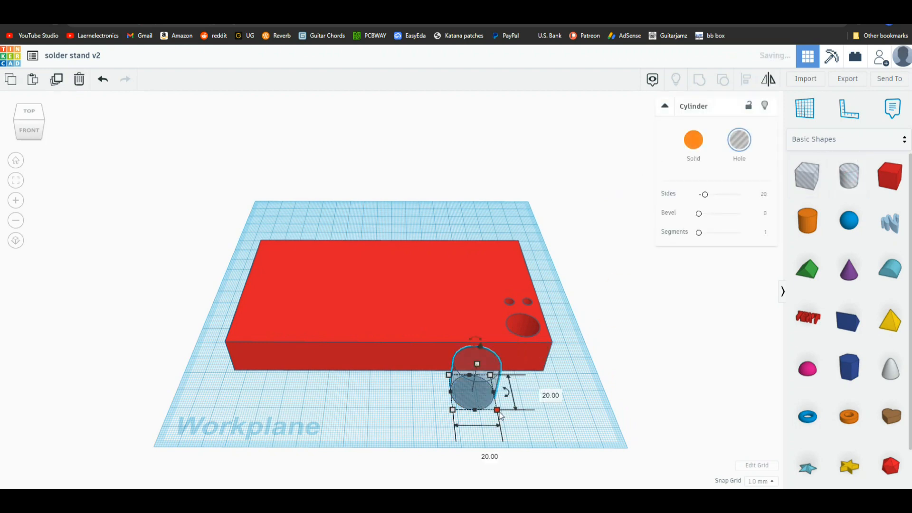
pyautogui.click(550, 396)
pyautogui.write('68')
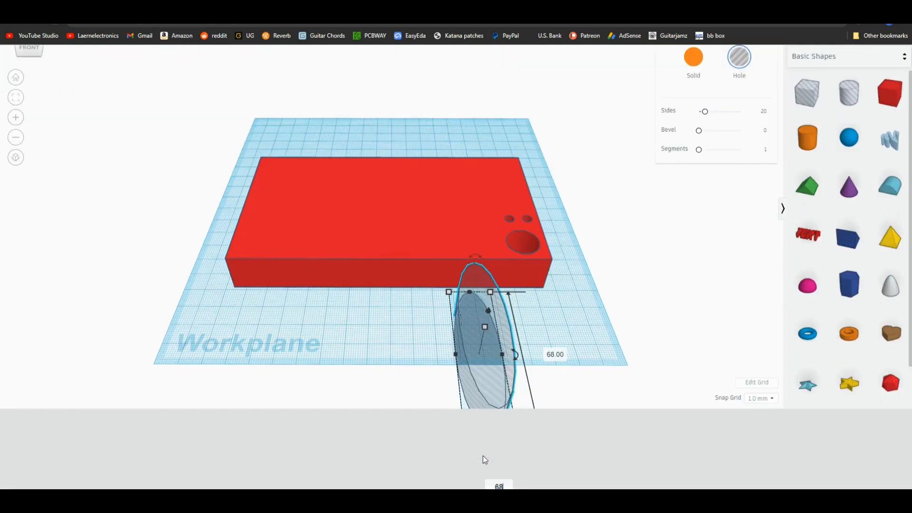
pyautogui.moveTo(490, 293); pyautogui.dragTo(589, 292)
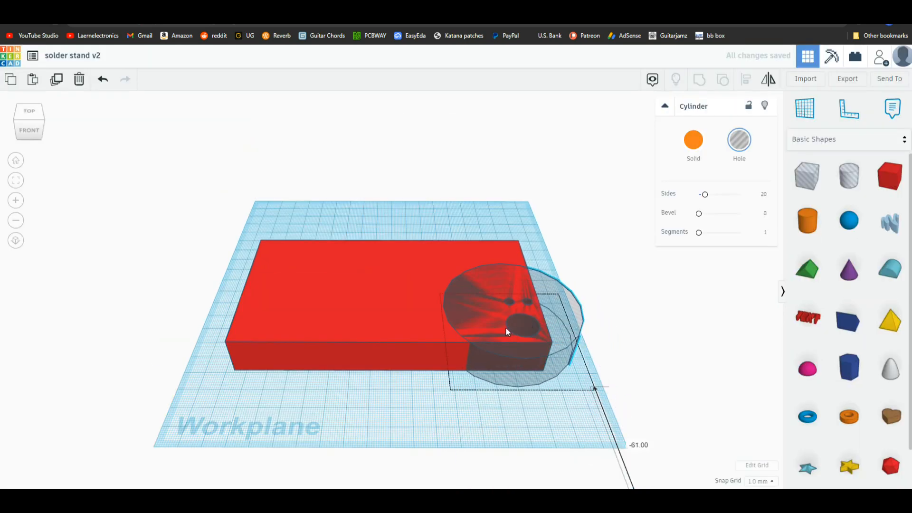
pyautogui.moveTo(506, 326); pyautogui.dragTo(445, 279)
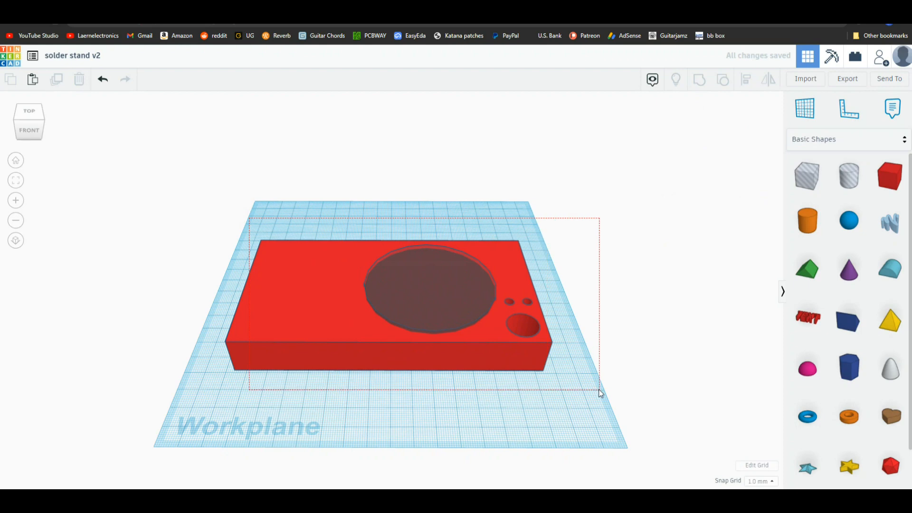
pyautogui.click(699, 79)
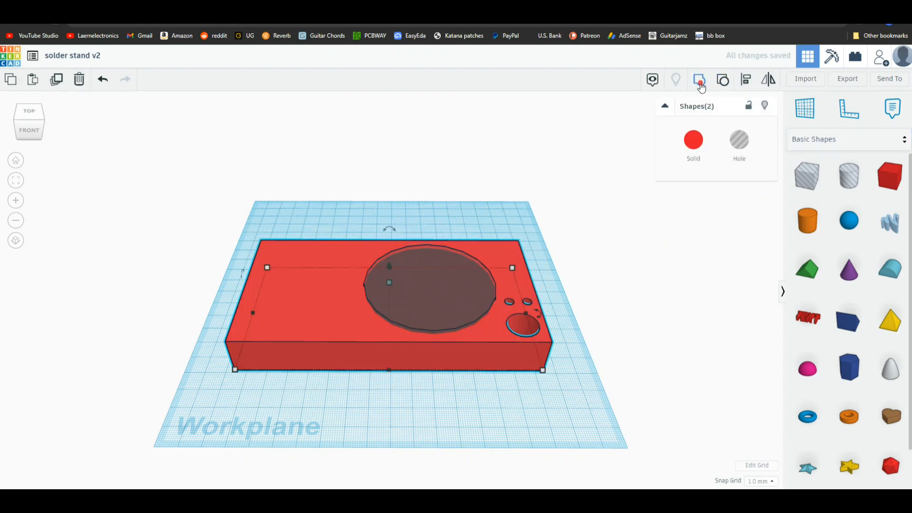
pyautogui.click(700, 80)
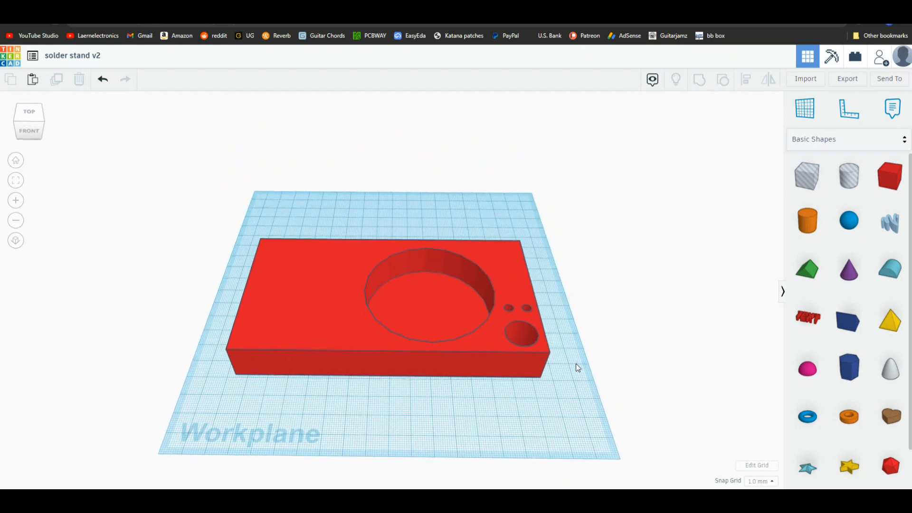
# Step: Stretch a box hole into a rectangle on the slab's left end and group it with the base
pyautogui.click(807, 176)
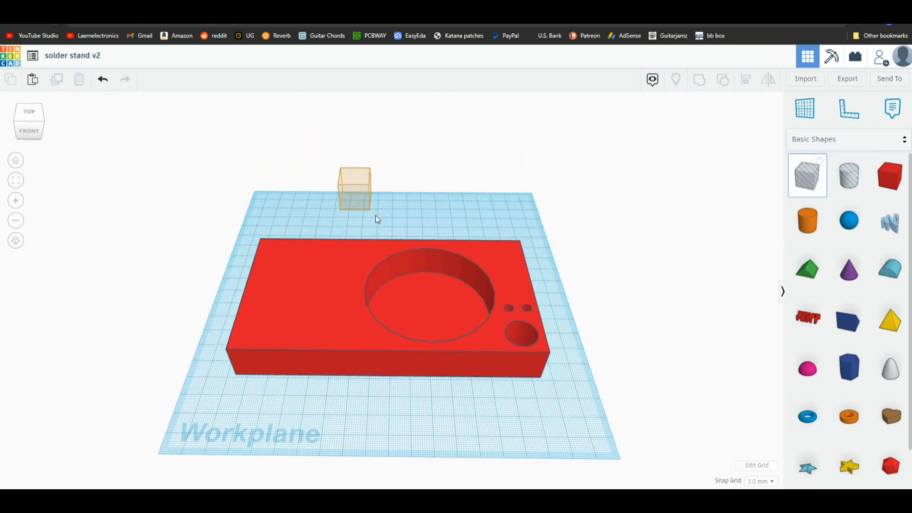
pyautogui.click(354, 189)
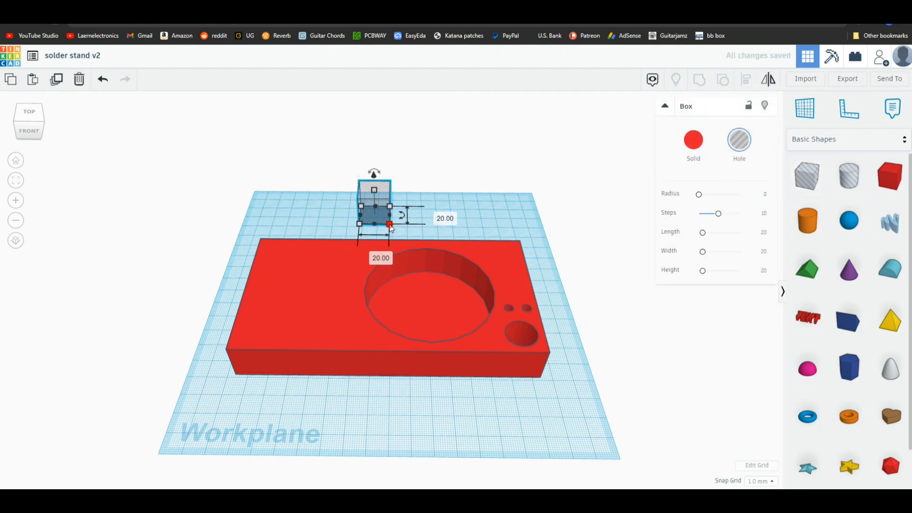
pyautogui.click(445, 218)
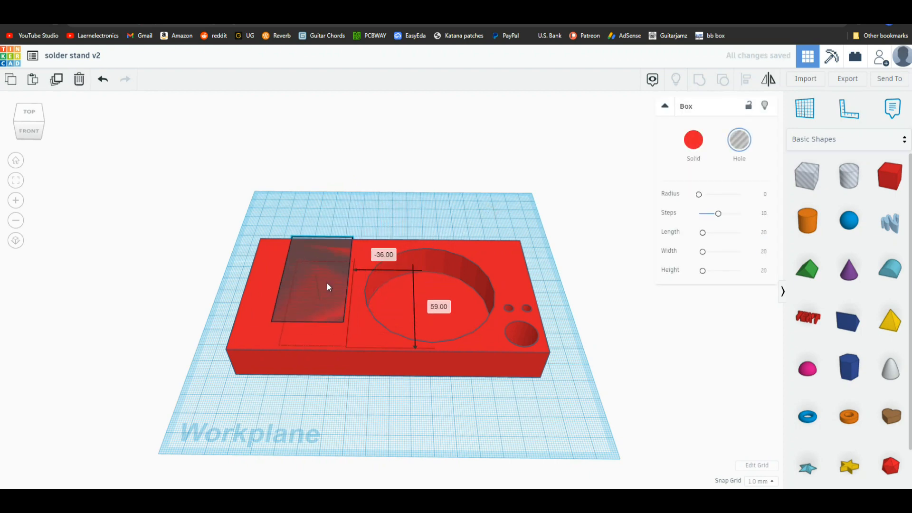
pyautogui.moveTo(320, 285); pyautogui.dragTo(320, 297)
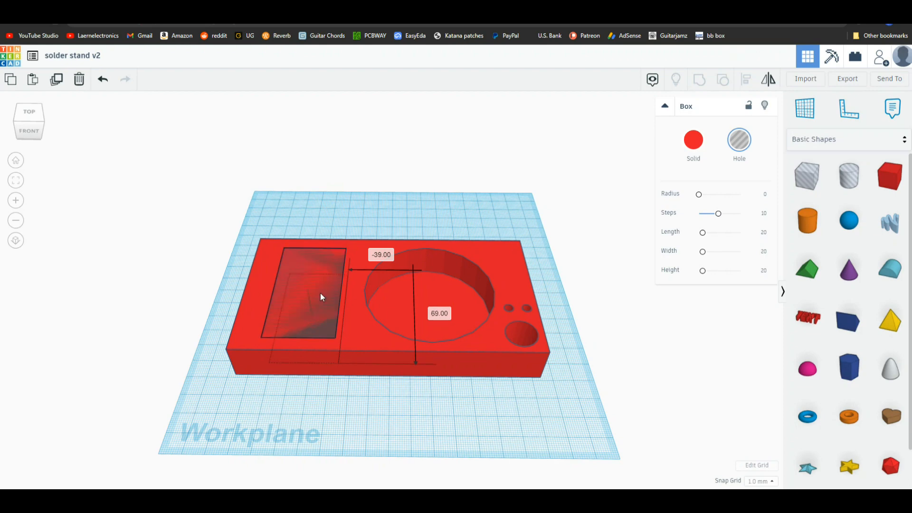
pyautogui.click(306, 297)
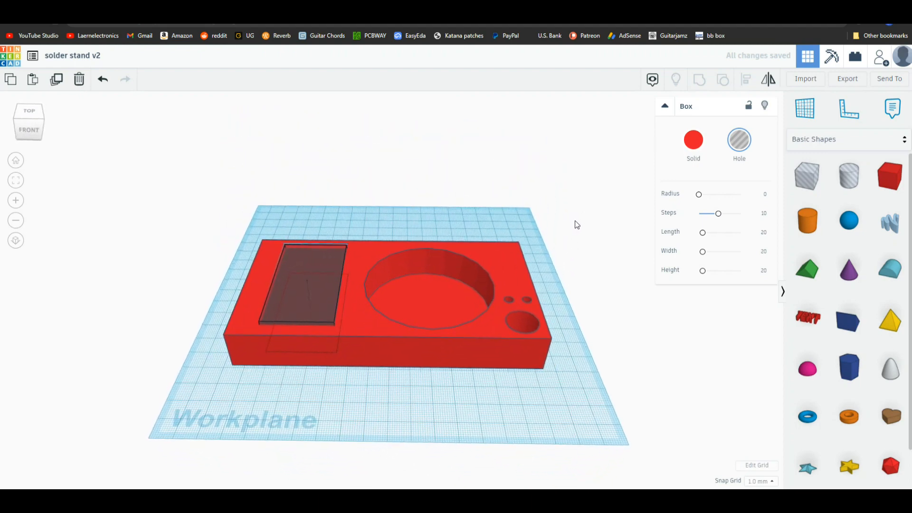
pyautogui.click(407, 290)
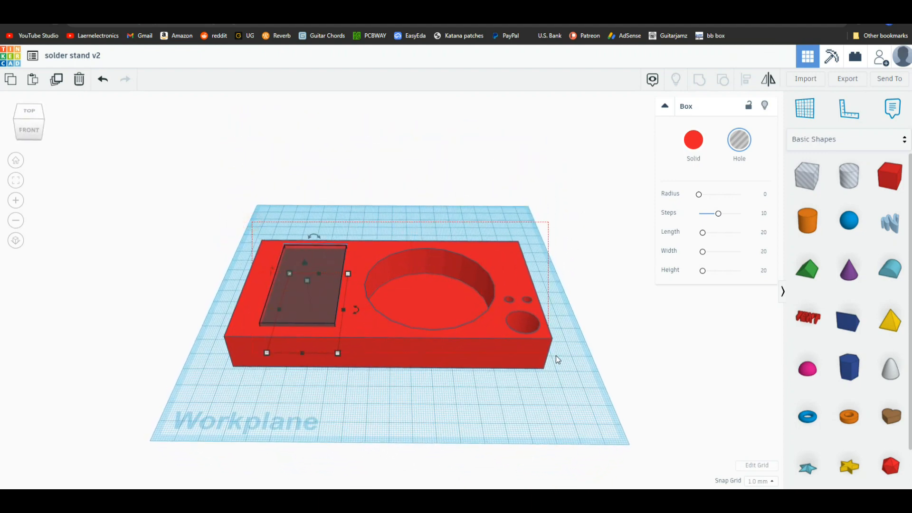
pyautogui.click(700, 80)
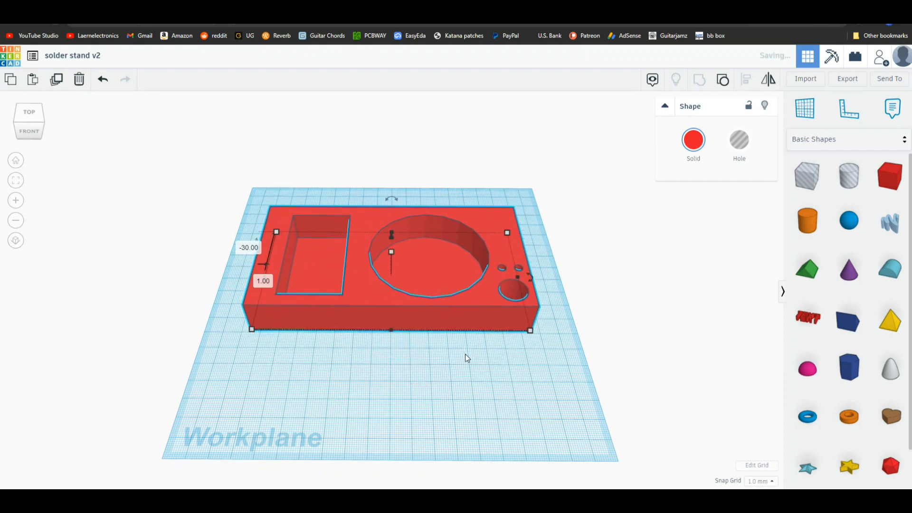
pyautogui.click(466, 357)
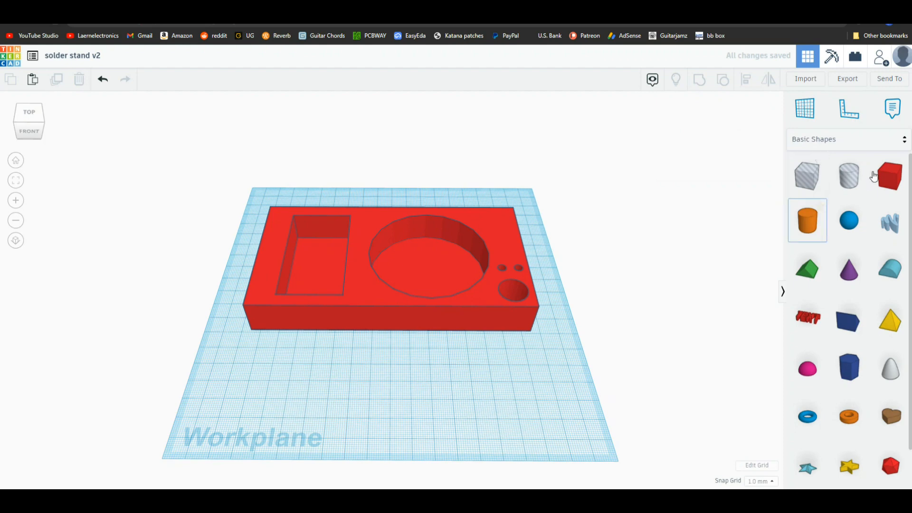
# Step: Add a 5 mm thick upright box and set its height to 35
pyautogui.click(889, 176)
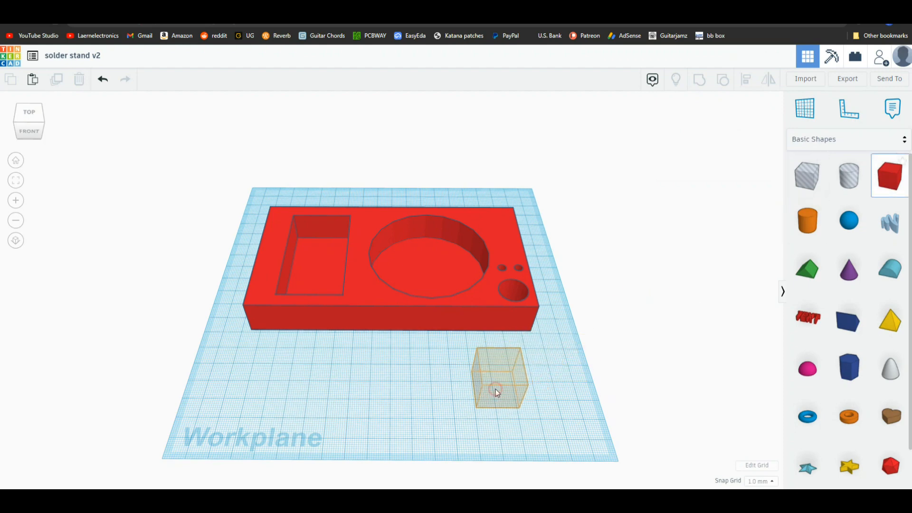
pyautogui.click(497, 378)
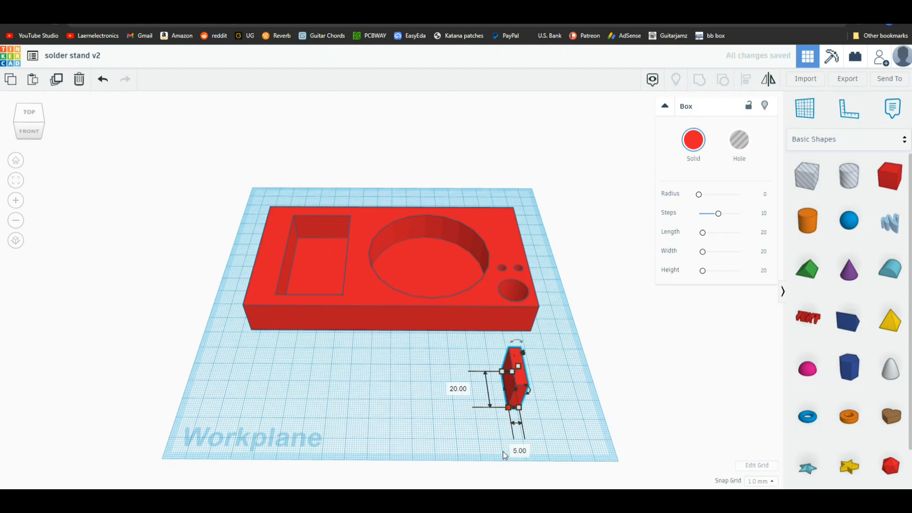
pyautogui.moveTo(552, 381)
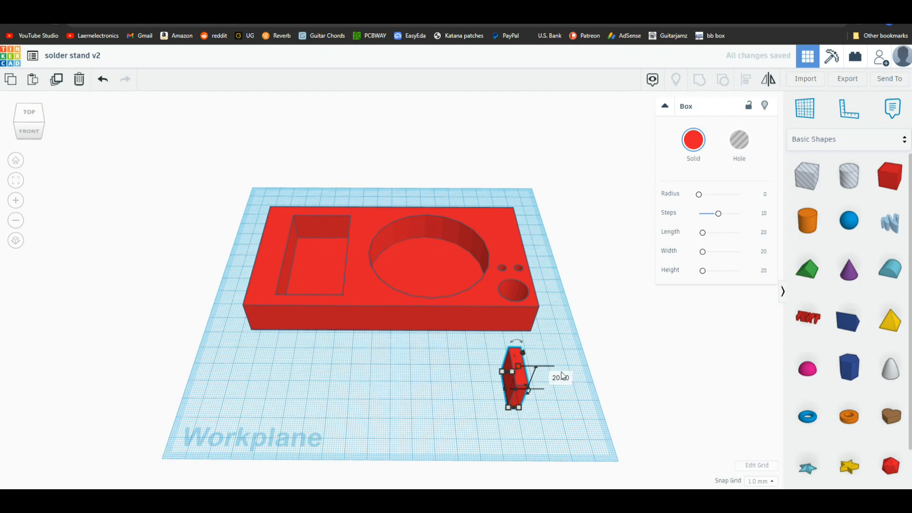
pyautogui.click(560, 377)
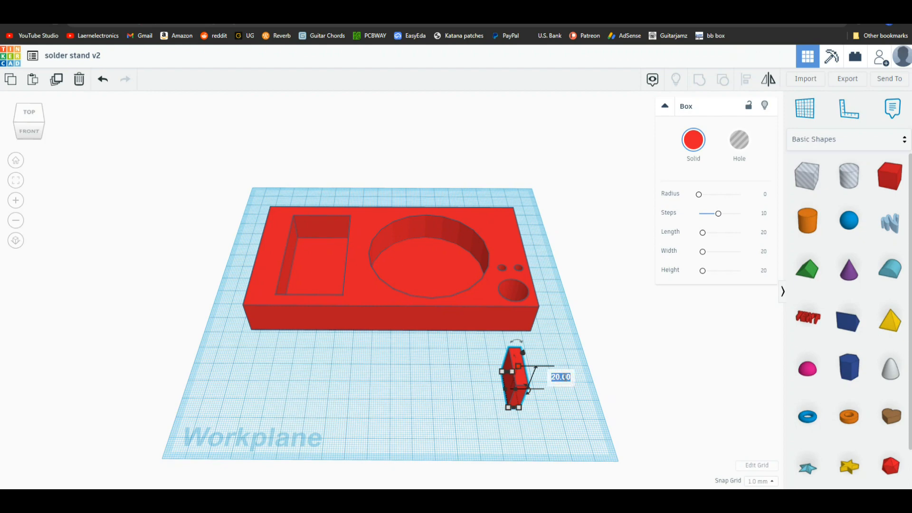
pyautogui.write('35')
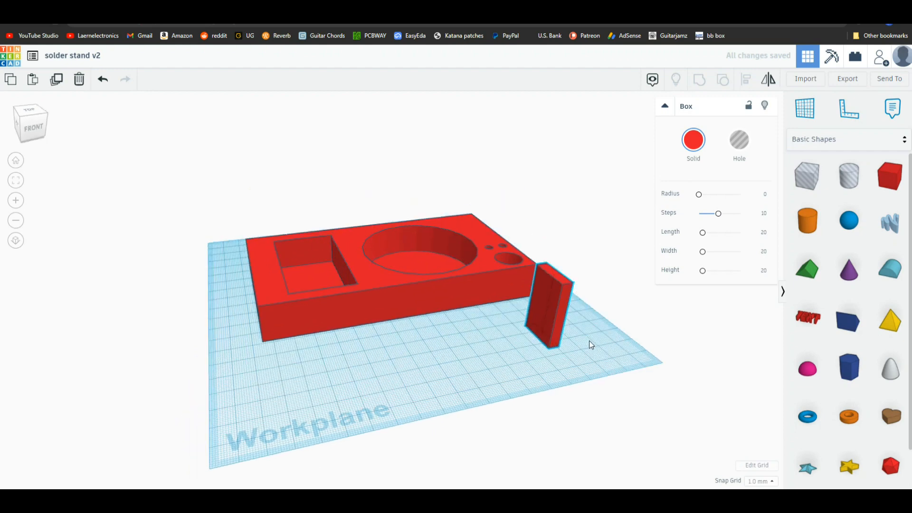
# Step: Place a round roof shape beside the upright slab and view them from the side
pyautogui.moveTo(592, 344); pyautogui.dragTo(469, 367)
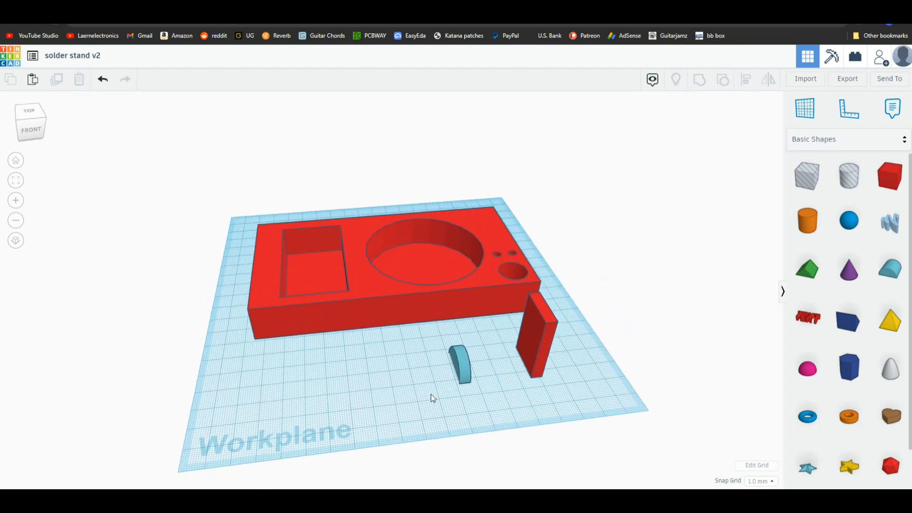
pyautogui.click(461, 357)
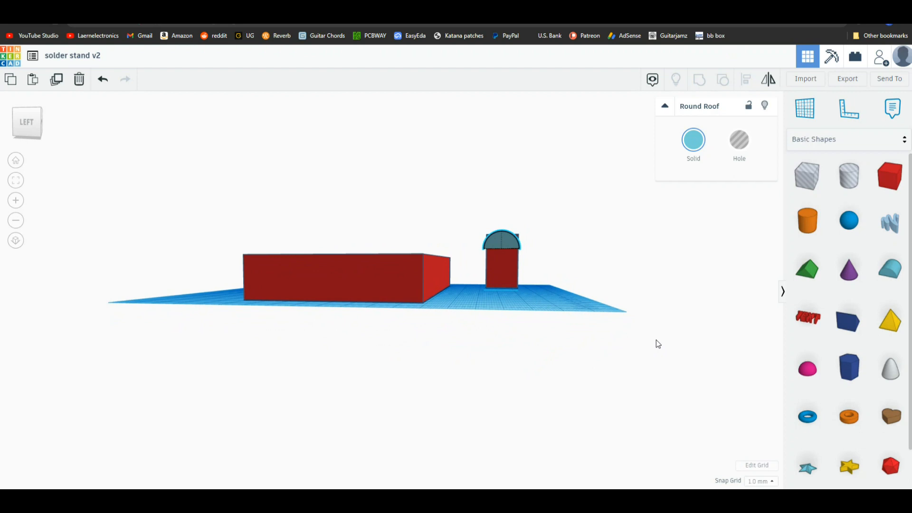
pyautogui.click(501, 242)
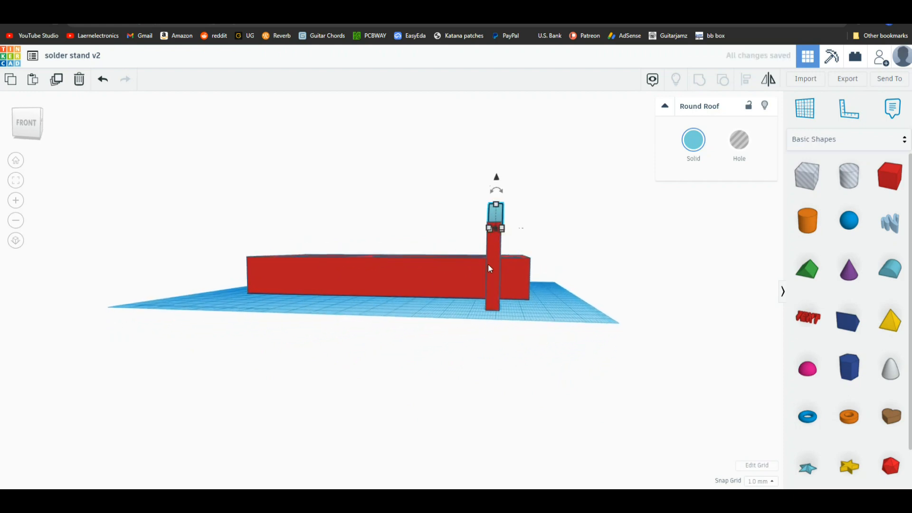
pyautogui.moveTo(531, 241)
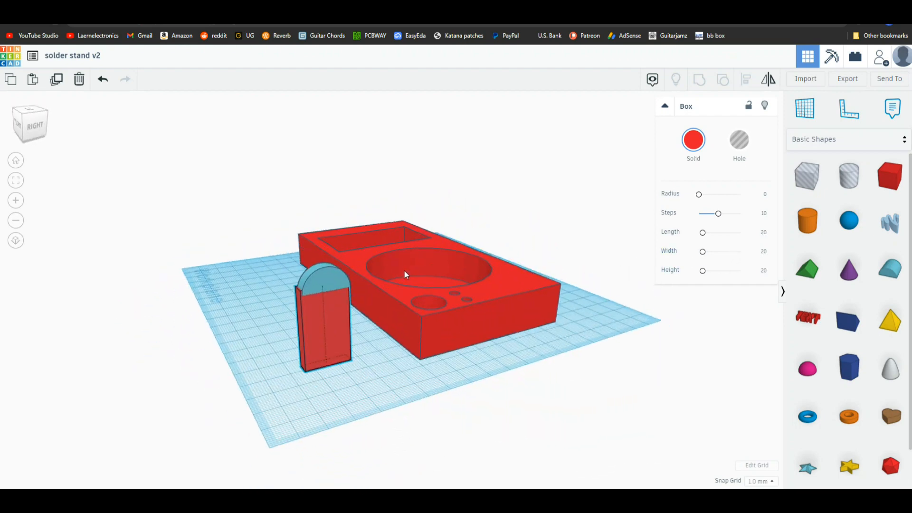
pyautogui.click(30, 122)
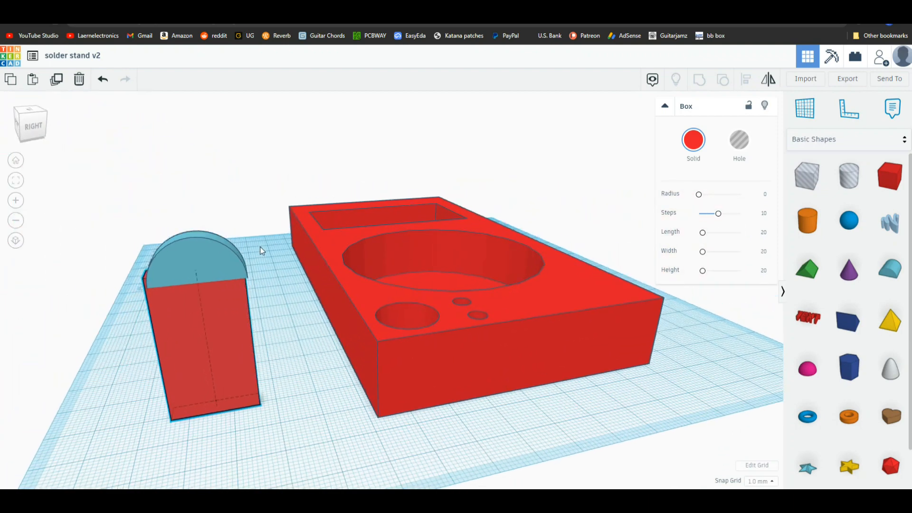
# Step: Resize the round roof's thickness and dimensions to match the upright slab
pyautogui.click(218, 244)
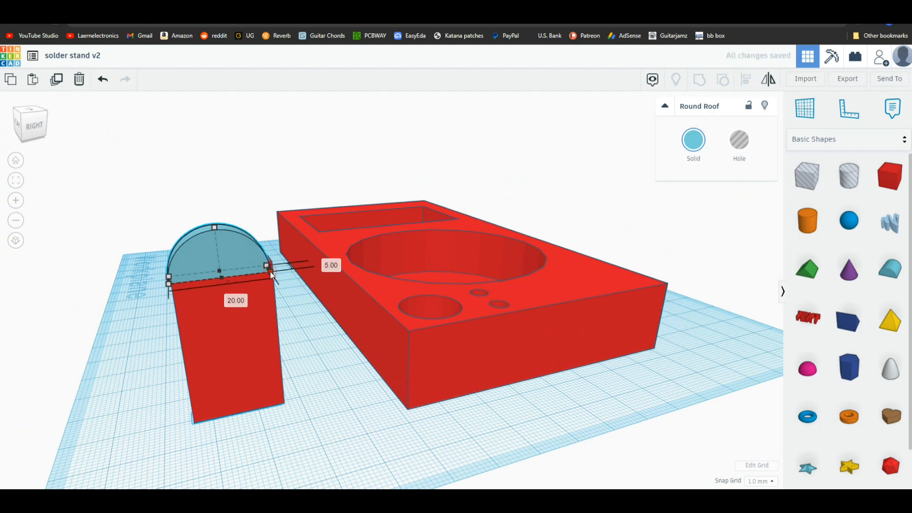
pyautogui.moveTo(267, 271); pyautogui.dragTo(268, 272)
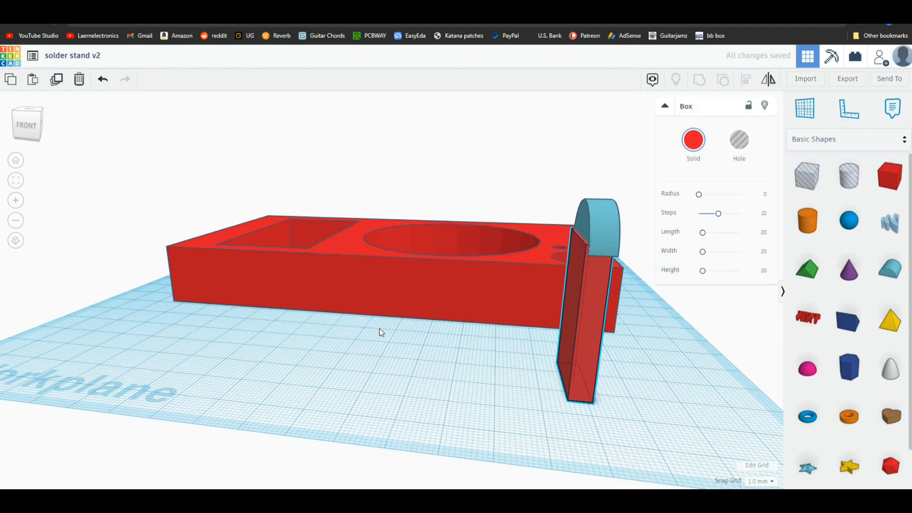
pyautogui.moveTo(378, 332); pyautogui.dragTo(346, 342)
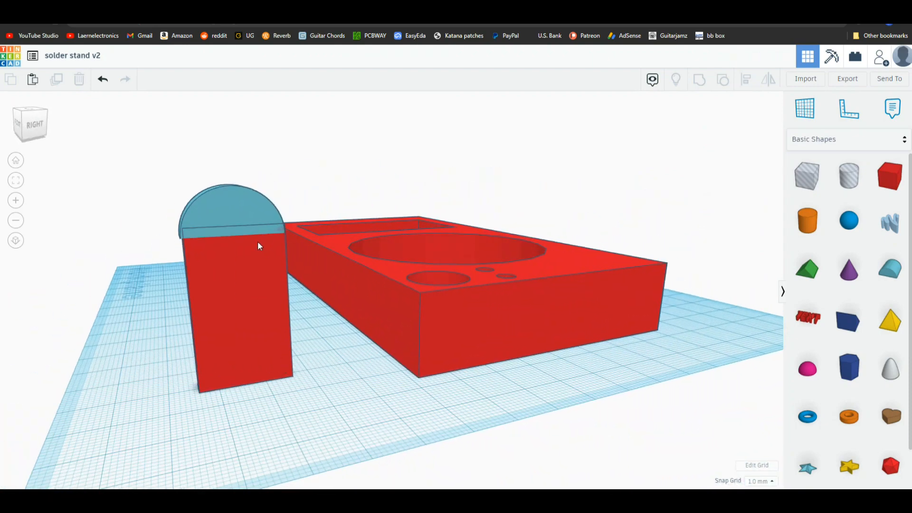
pyautogui.click(230, 209)
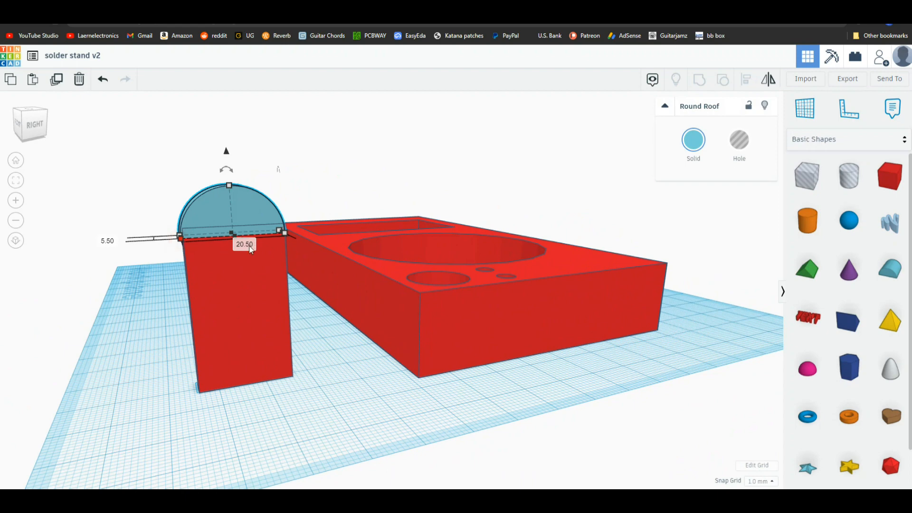
pyautogui.click(243, 244)
pyautogui.write('20')
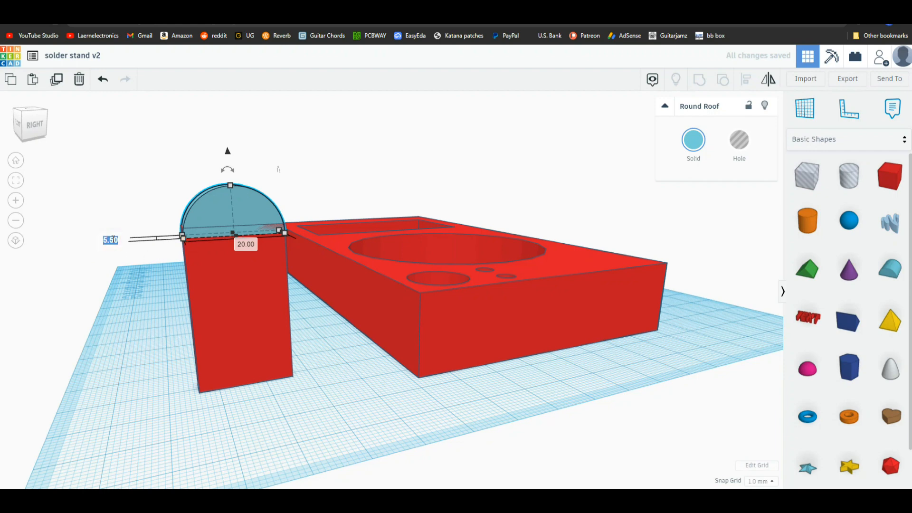
pyautogui.click(151, 299)
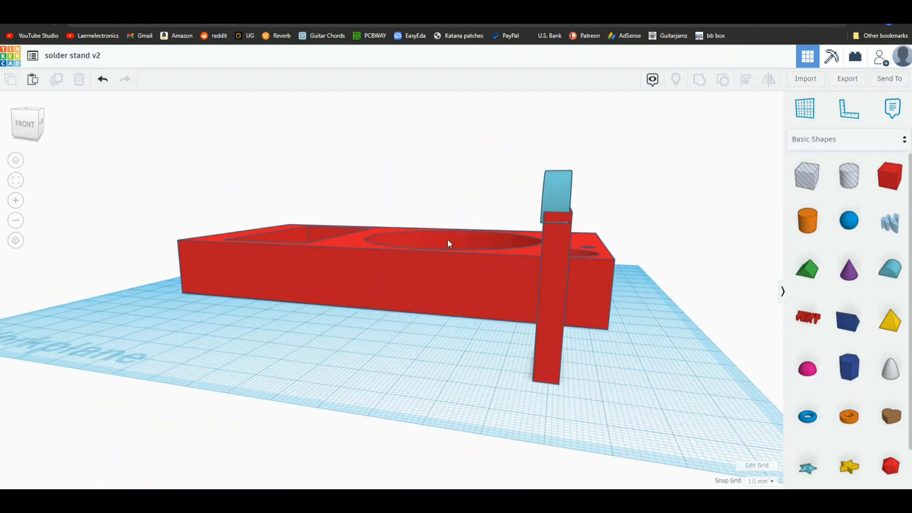
pyautogui.click(546, 291)
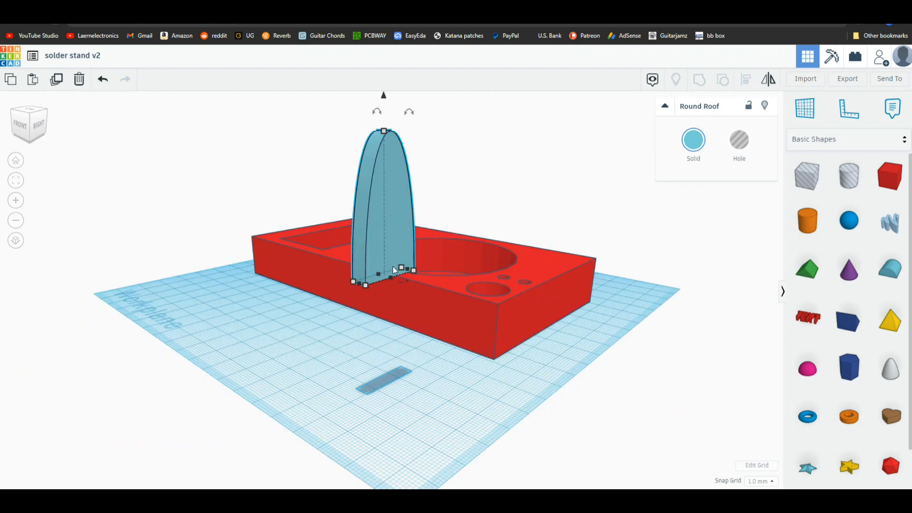
pyautogui.moveTo(362, 324)
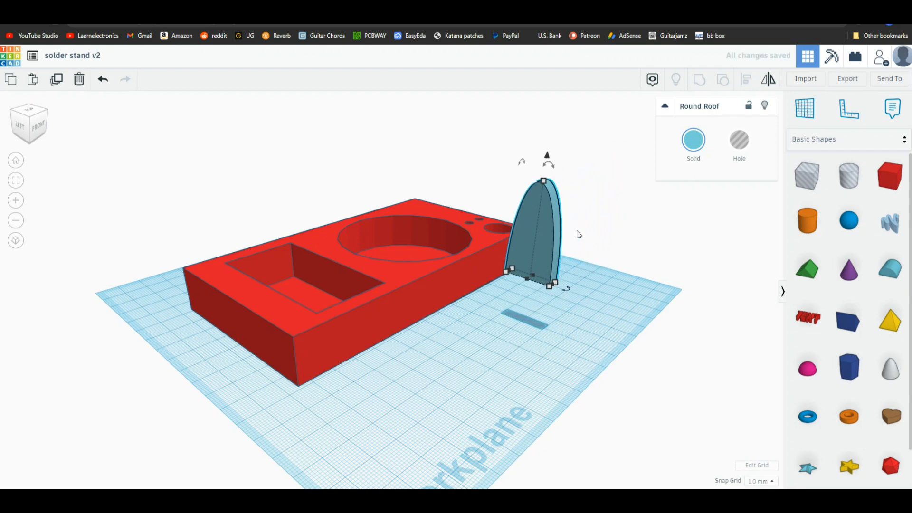
# Step: Orbit the view around the stand to inspect the arched upright between the pocket and recess
pyautogui.moveTo(532, 232); pyautogui.dragTo(472, 262)
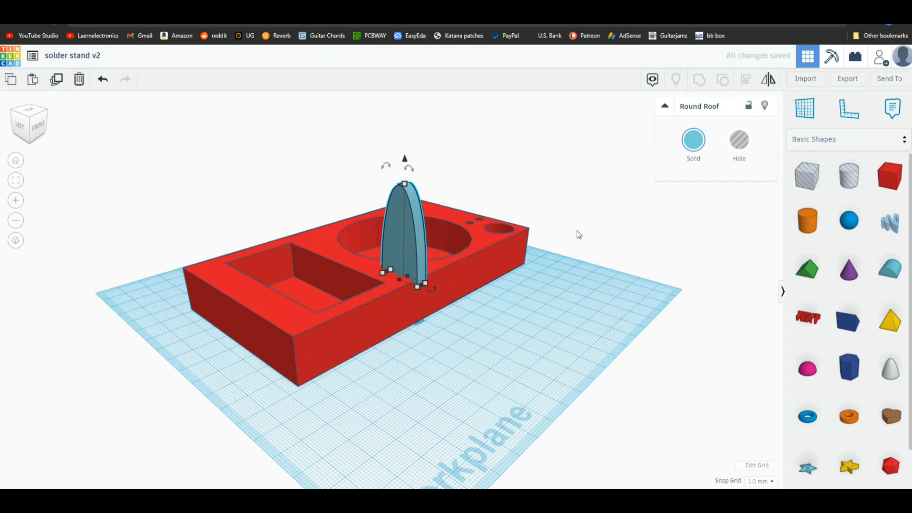
pyautogui.moveTo(549, 278)
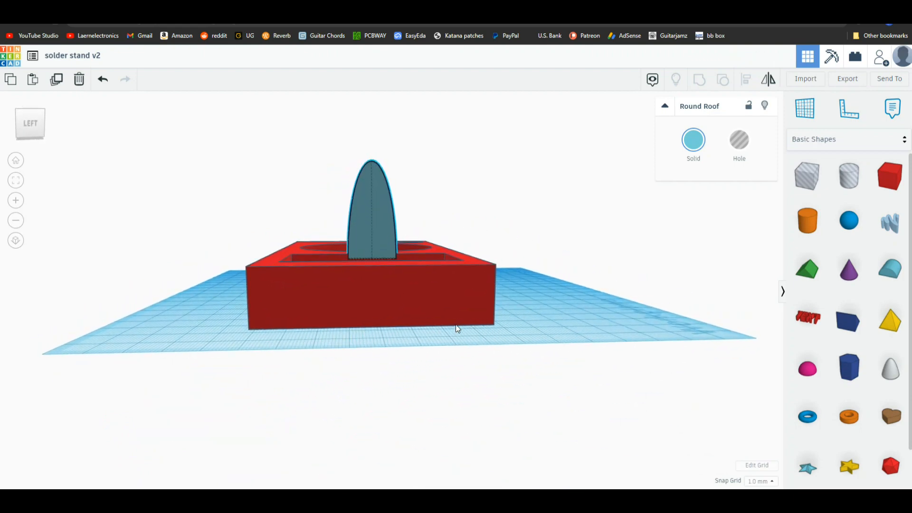
# Step: Add an 8 mm cylinder hole, lift it, and move it into the upright's top
pyautogui.click(371, 210)
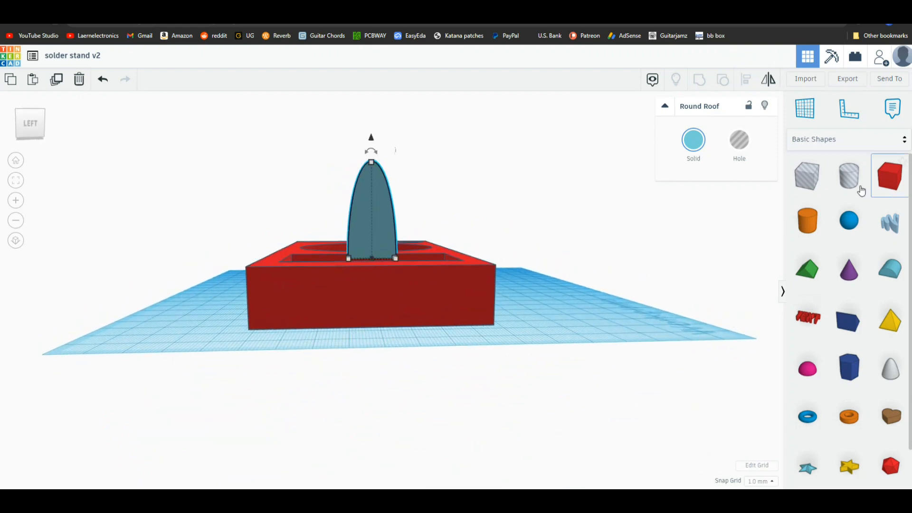
pyautogui.click(848, 176)
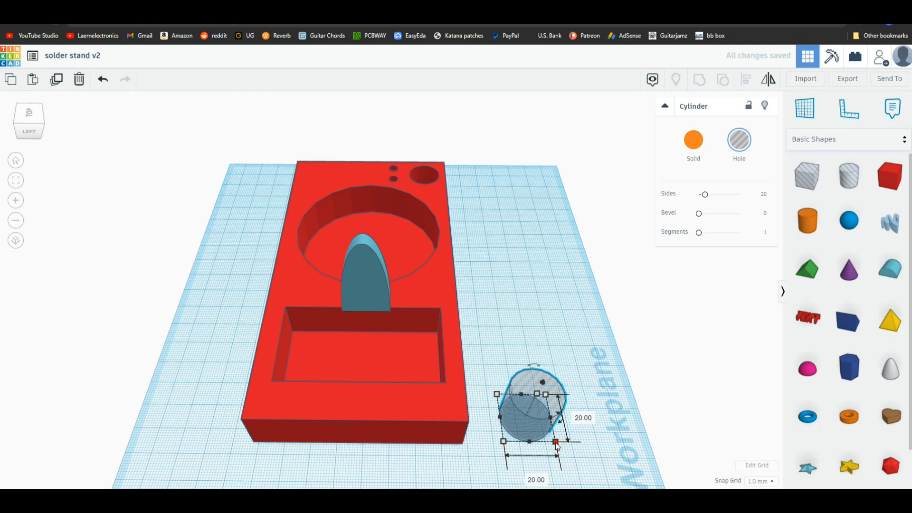
pyautogui.click(582, 417)
pyautogui.write('8')
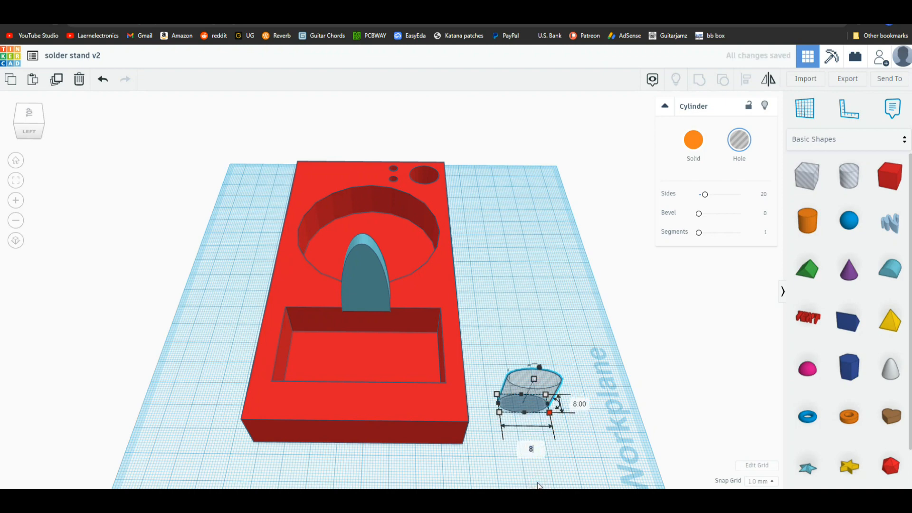
pyautogui.moveTo(579, 438)
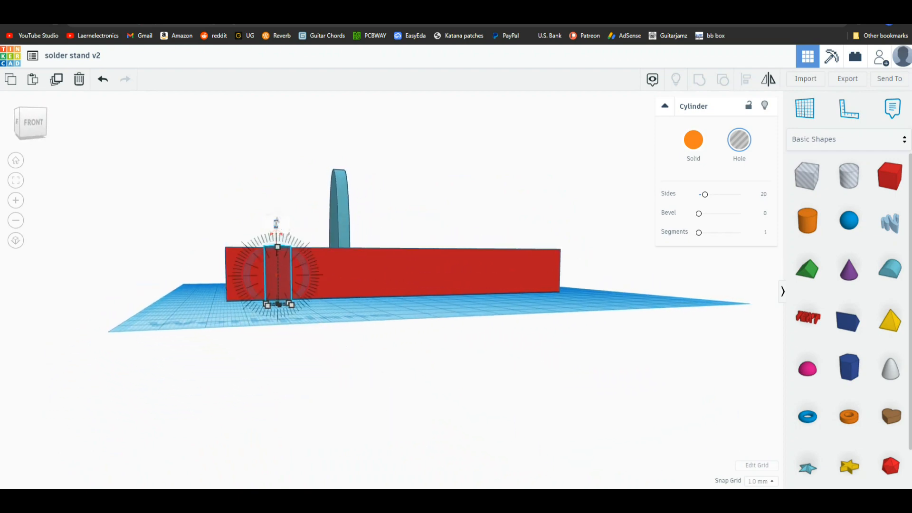
pyautogui.moveTo(276, 222); pyautogui.dragTo(276, 262)
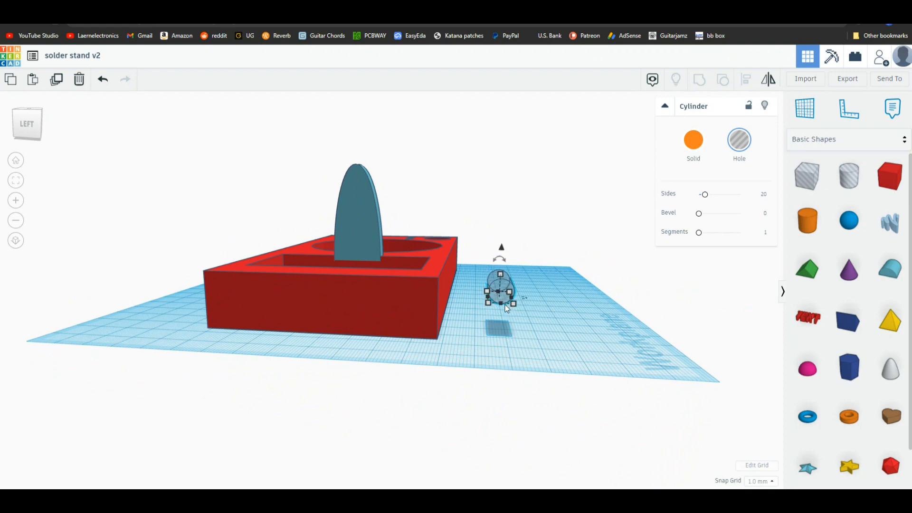
pyautogui.moveTo(499, 290); pyautogui.dragTo(503, 216)
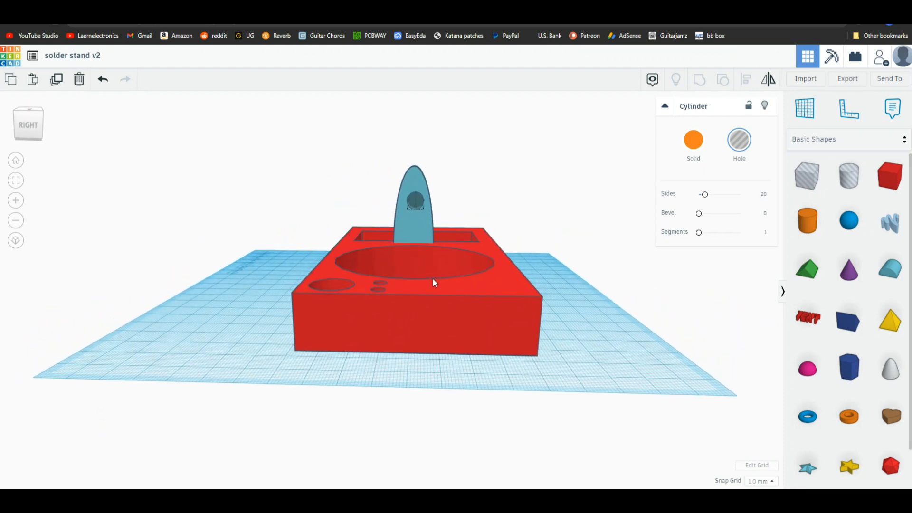
pyautogui.click(414, 207)
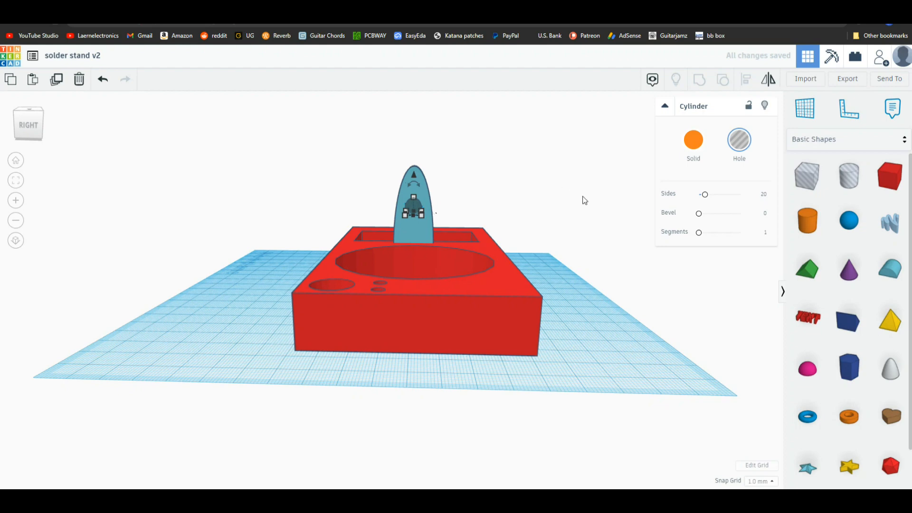
# Step: Group the upright with its hole, duplicate it, and move the copy to the tray's far side
pyautogui.click(414, 209)
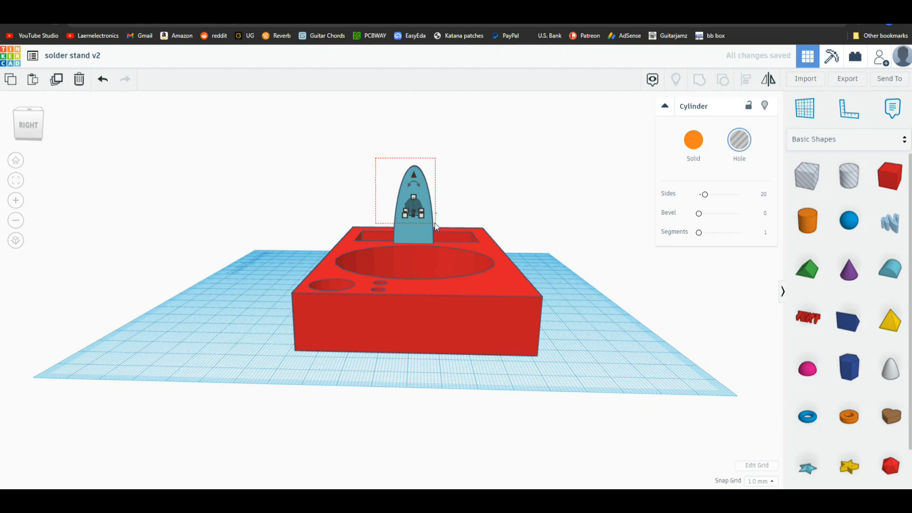
pyautogui.click(699, 79)
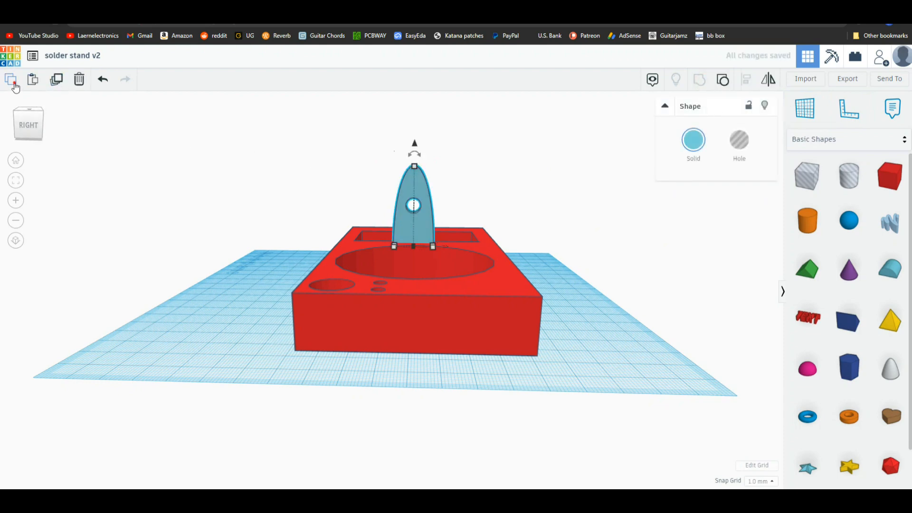
pyautogui.click(57, 79)
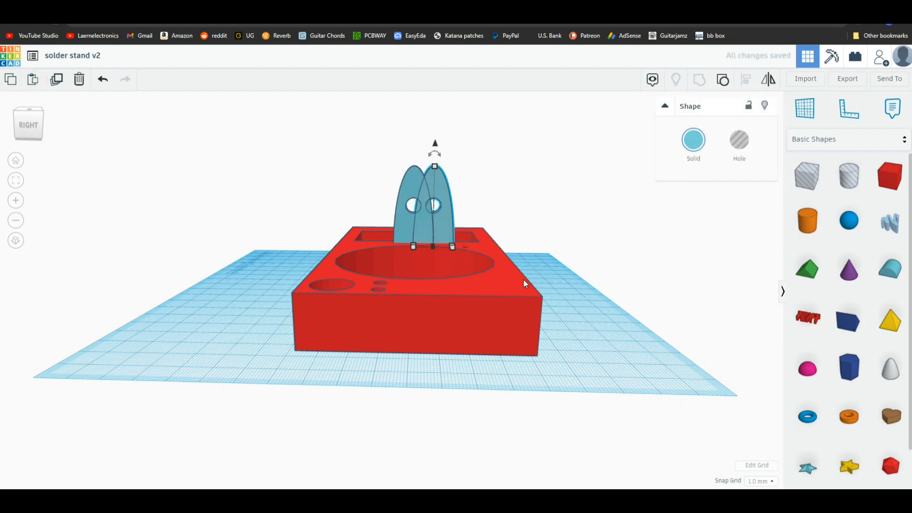
pyautogui.moveTo(524, 284); pyautogui.dragTo(387, 324)
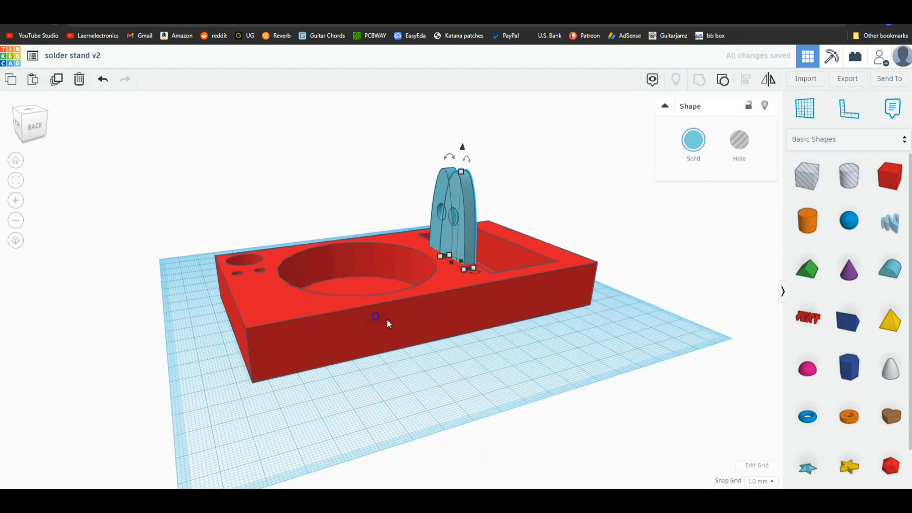
pyautogui.moveTo(388, 324); pyautogui.dragTo(498, 313)
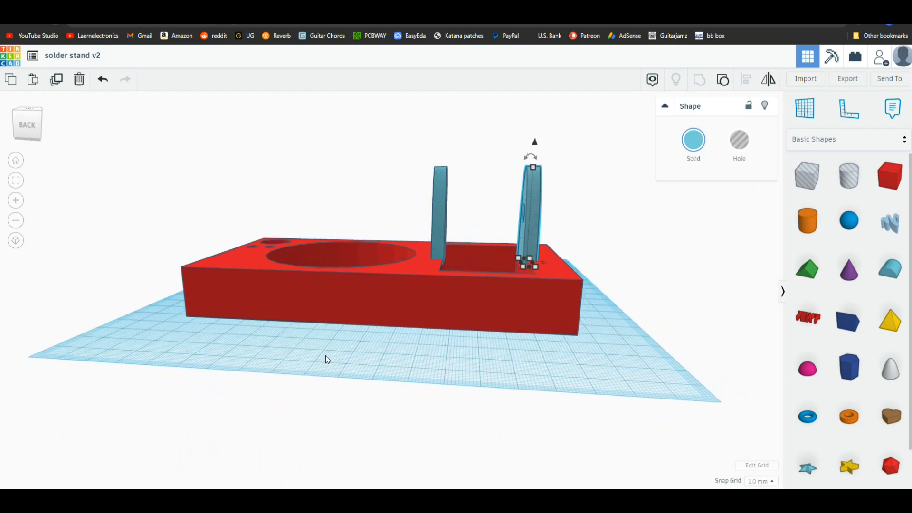
pyautogui.click(405, 338)
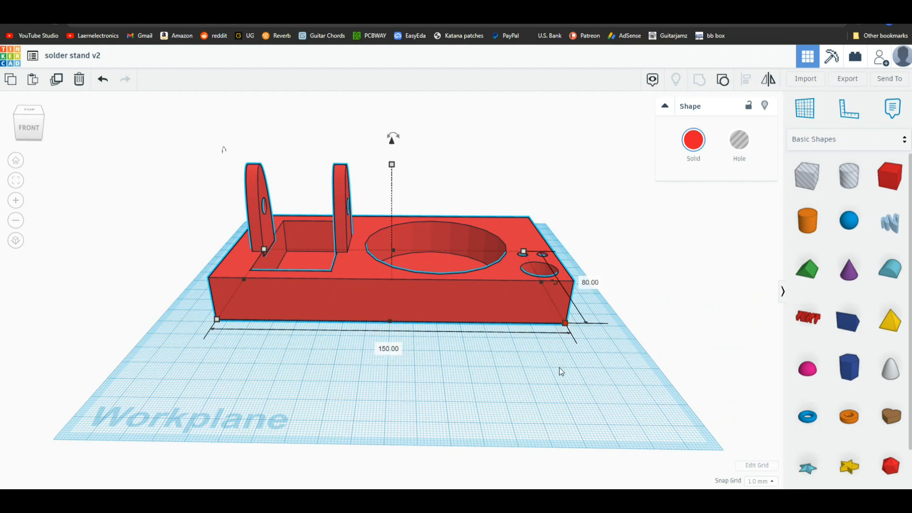
# Step: Deselect the grouped stand and place a Text shape against the base's front face
pyautogui.click(561, 371)
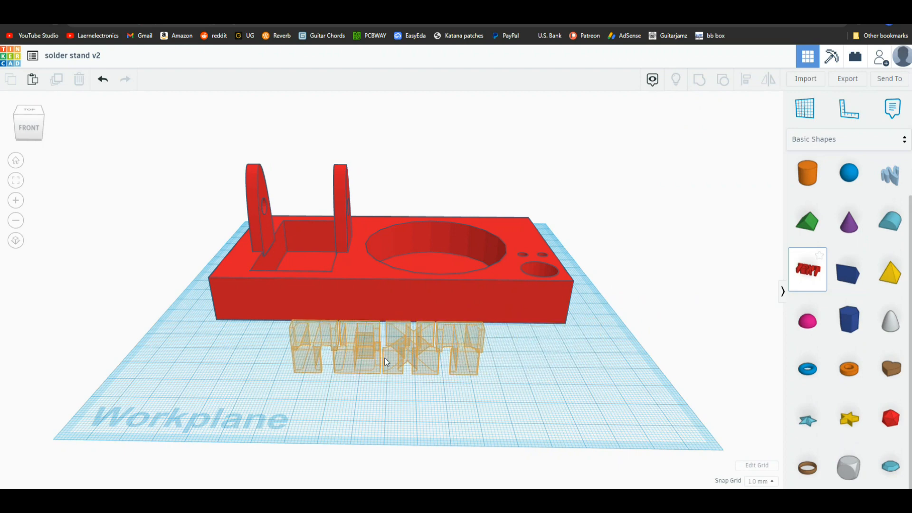
pyautogui.click(384, 349)
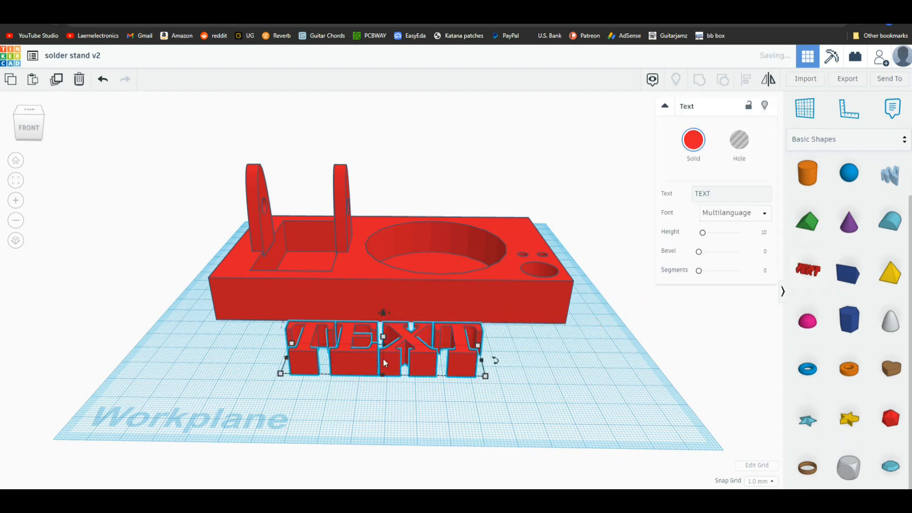
pyautogui.moveTo(531, 407)
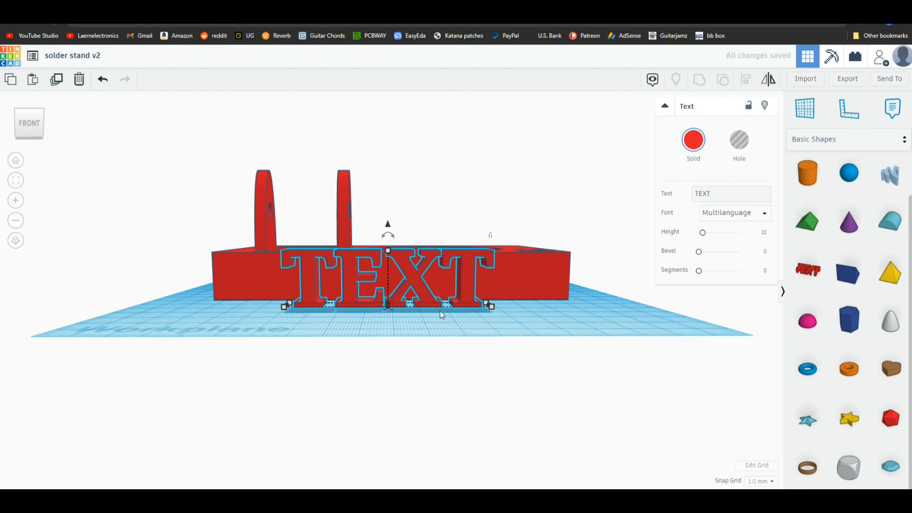
pyautogui.click(730, 194)
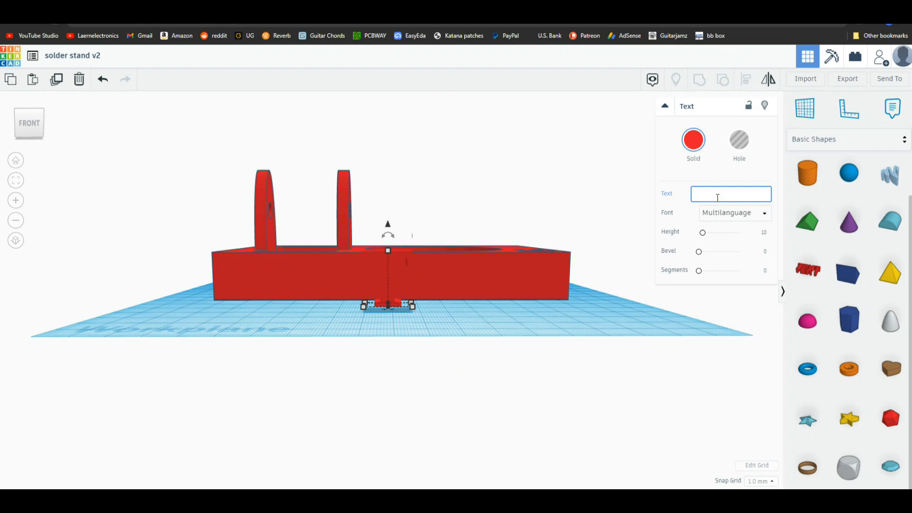
# Step: Change the text shape's wording to 'learnelectronics' and set it into the base's front face
pyautogui.write('learne')
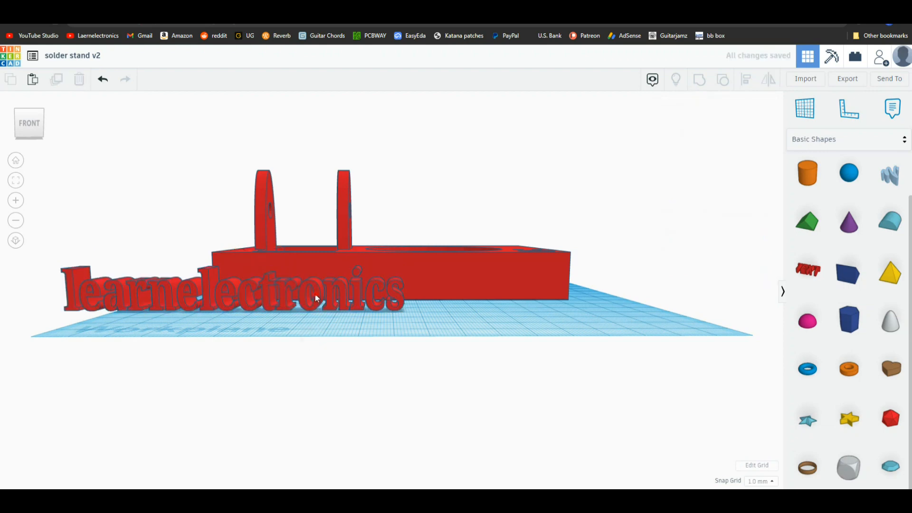
pyautogui.click(233, 291)
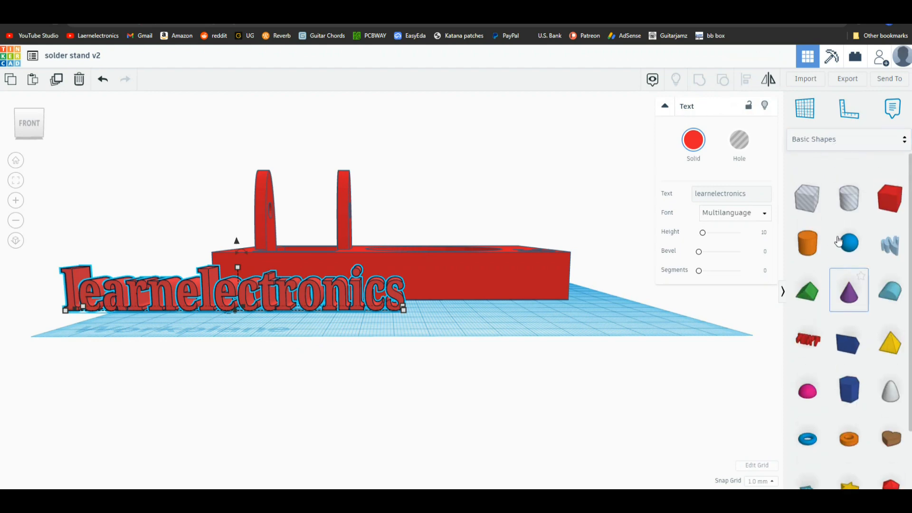
pyautogui.click(739, 141)
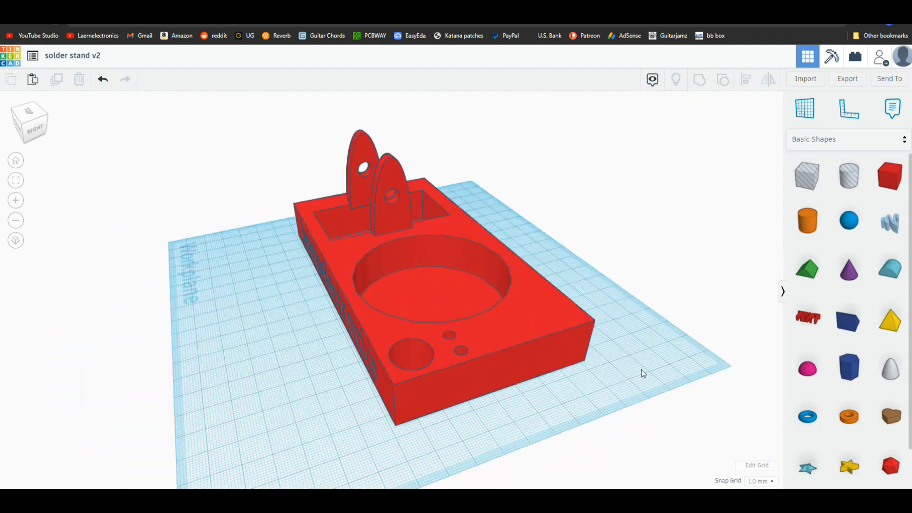
# Step: Export the whole engraved design as 'solder stand v2.stl', then switch to the PCBWay website
pyautogui.moveTo(644, 373); pyautogui.dragTo(638, 344)
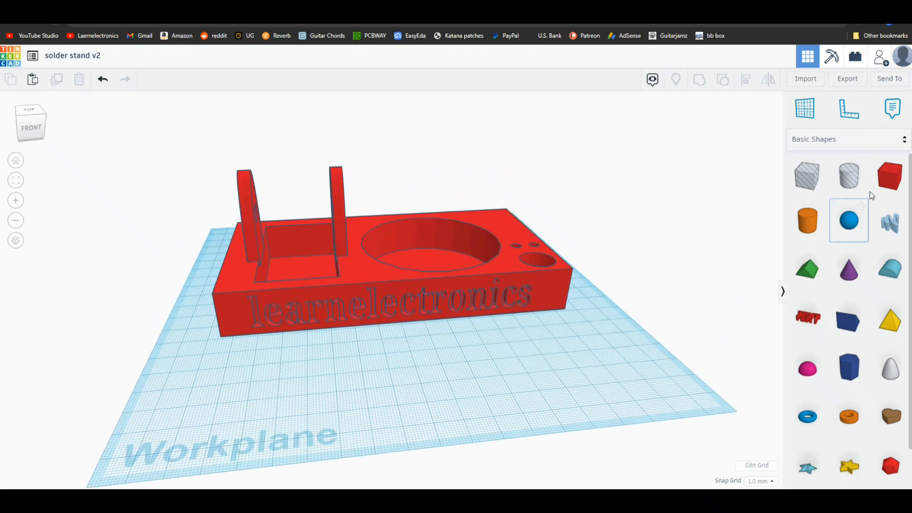
pyautogui.click(847, 78)
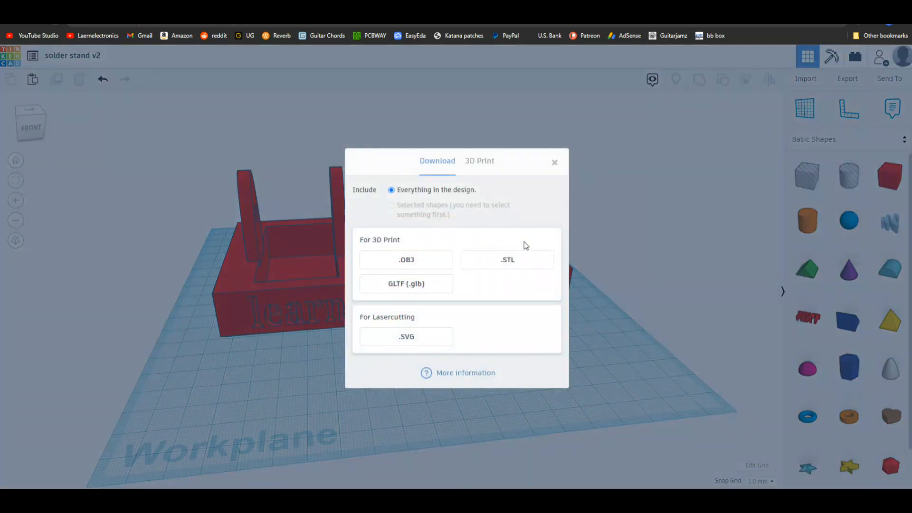
pyautogui.click(507, 260)
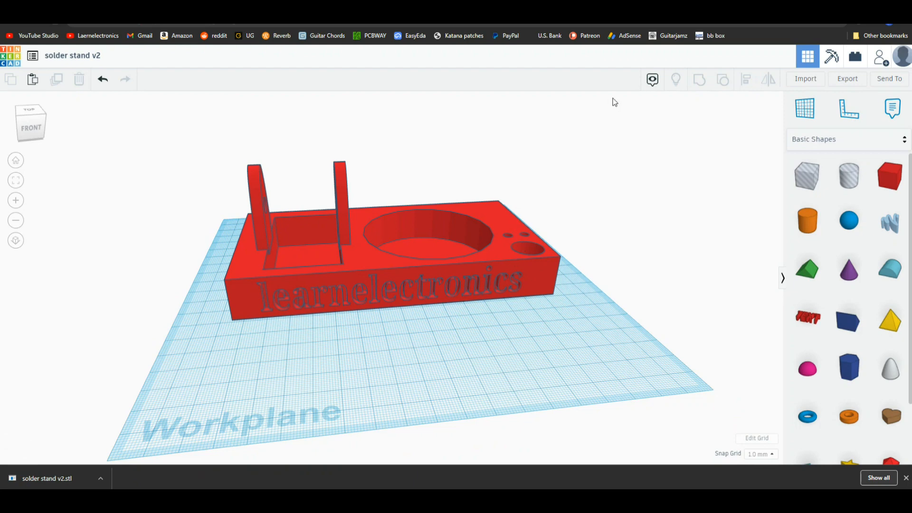
pyautogui.click(370, 36)
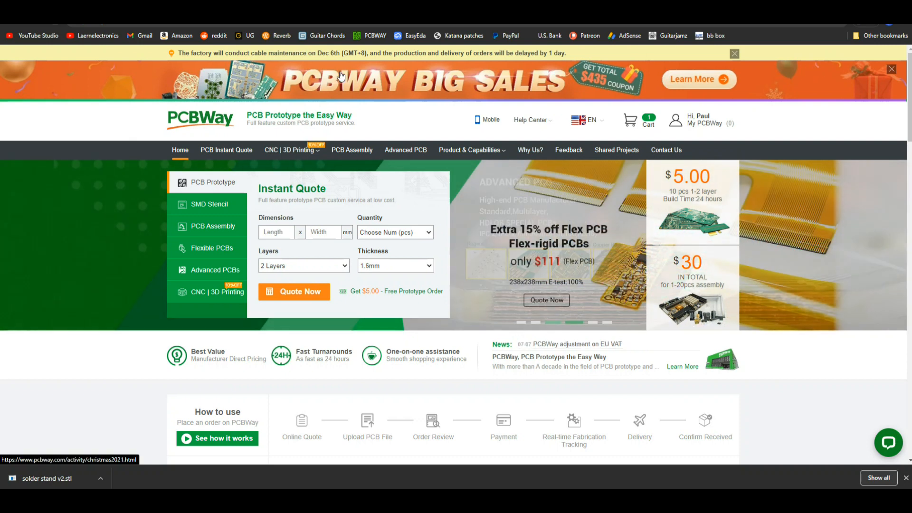
pyautogui.moveTo(293, 150)
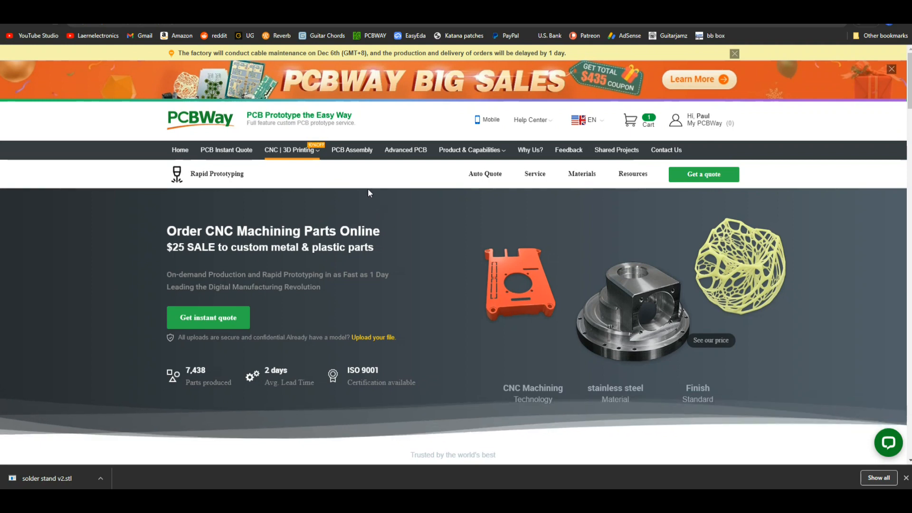
pyautogui.moveTo(291, 150)
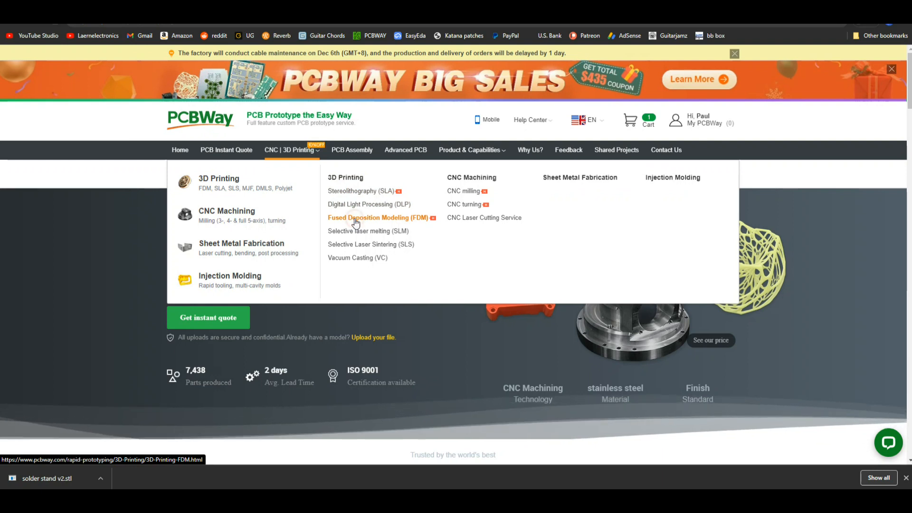
# Step: Open PCBWay's Fused Deposition Modeling service page and start an instant FDM quote
pyautogui.click(378, 217)
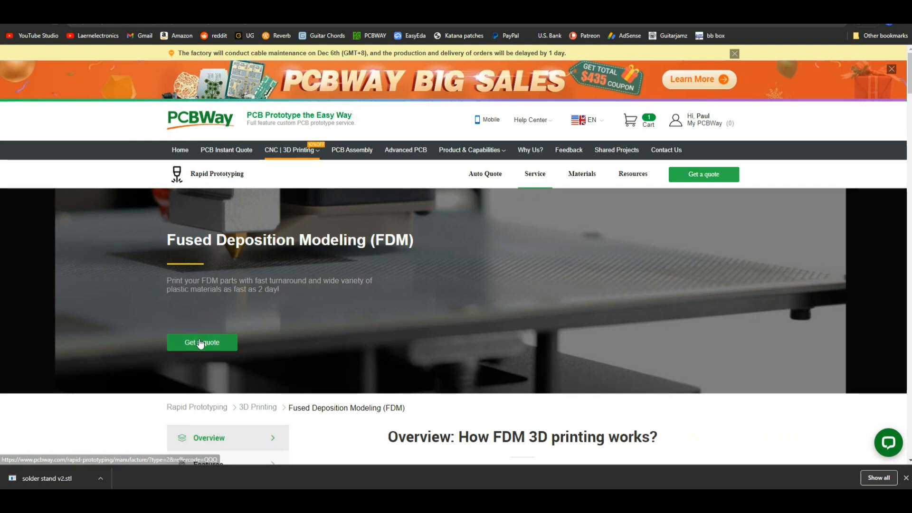
pyautogui.click(201, 342)
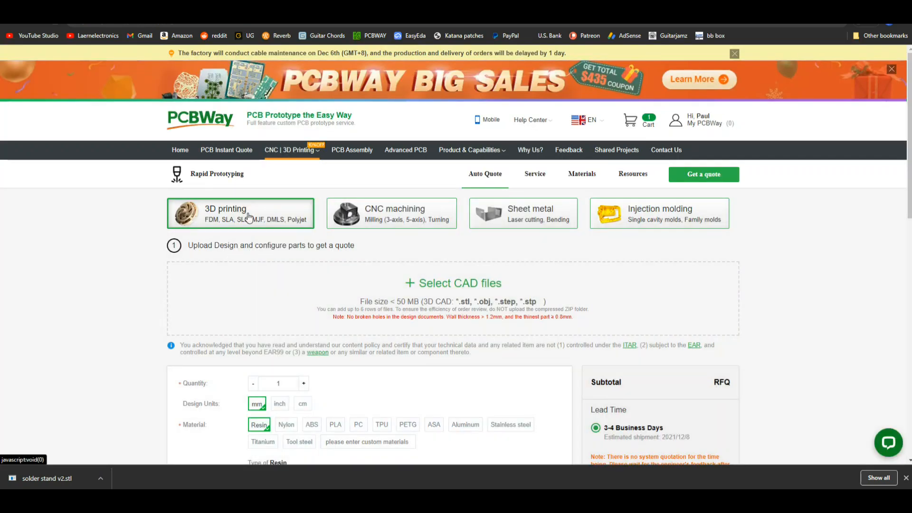
# Step: Upload 'solder stand v2.stl' from Downloads and scroll through its part options
pyautogui.click(452, 283)
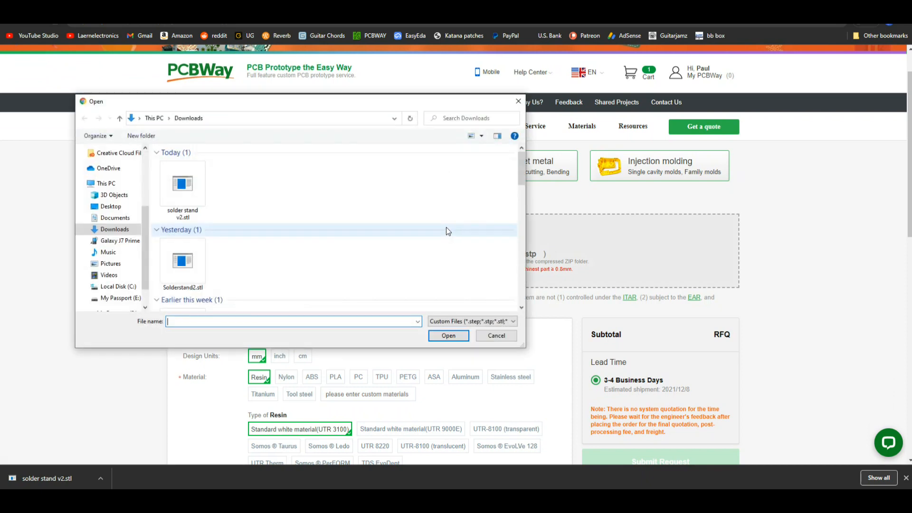
pyautogui.doubleClick(182, 183)
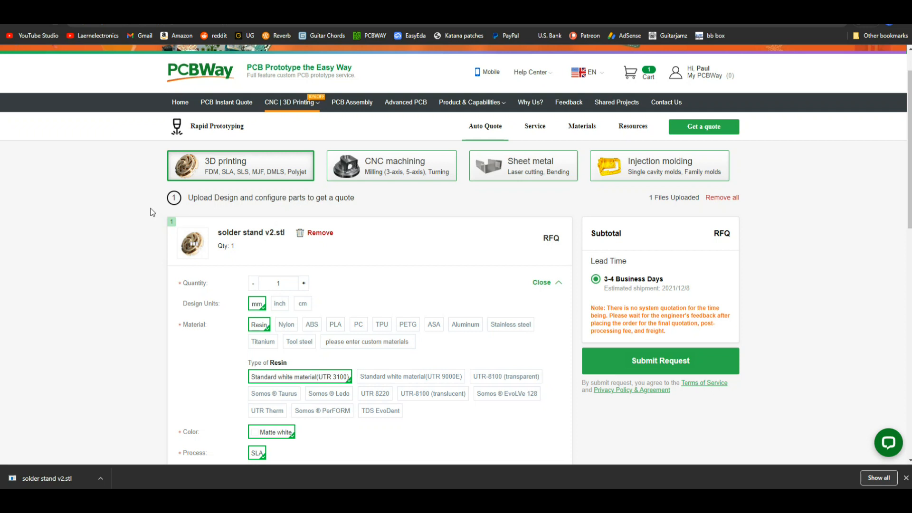
pyautogui.scroll(-3)
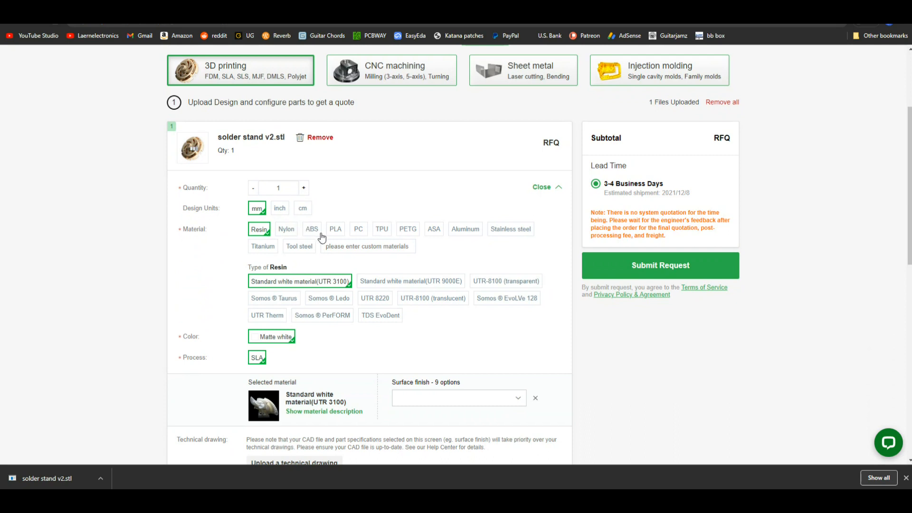
pyautogui.moveTo(345, 221)
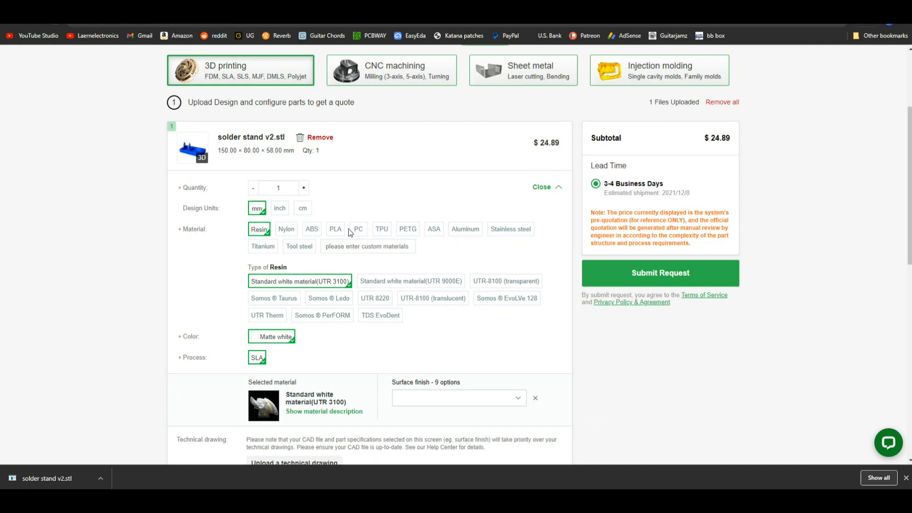
pyautogui.moveTo(313, 233)
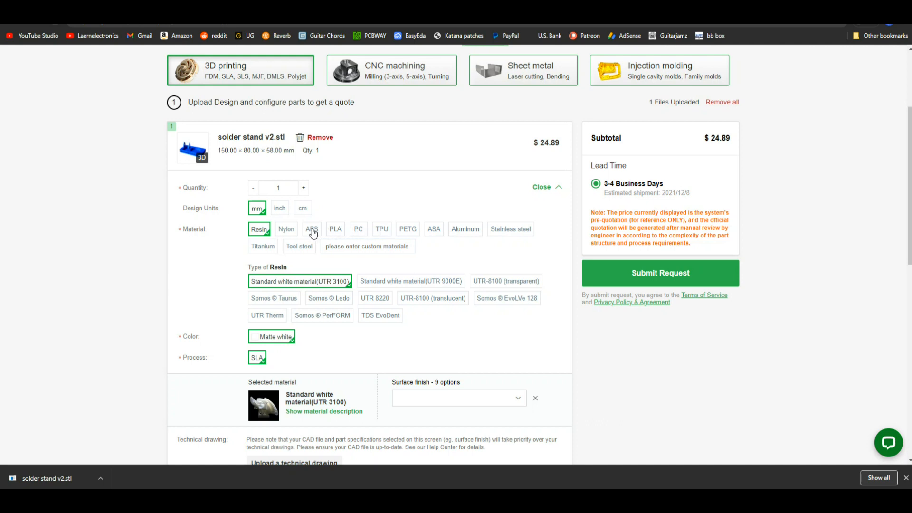
# Step: Switch the print material to ABS and close the surface finish choices
pyautogui.click(311, 229)
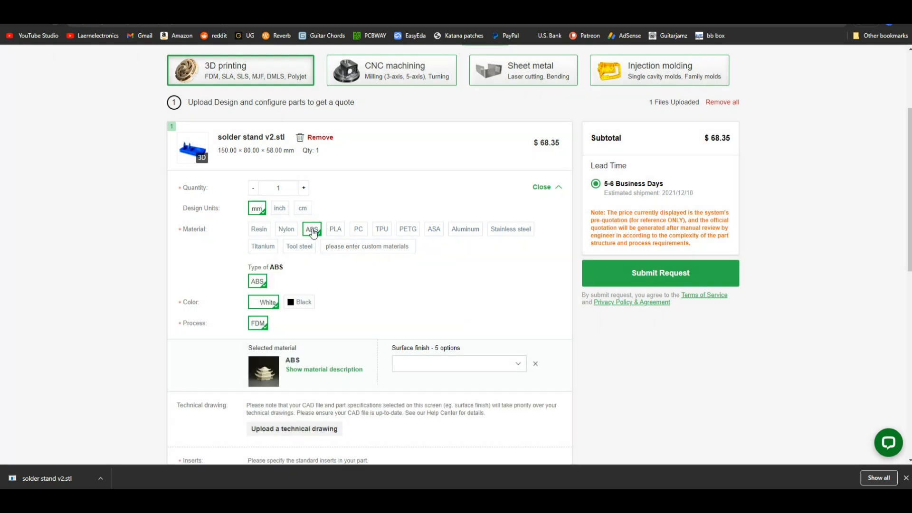
pyautogui.scroll(-3)
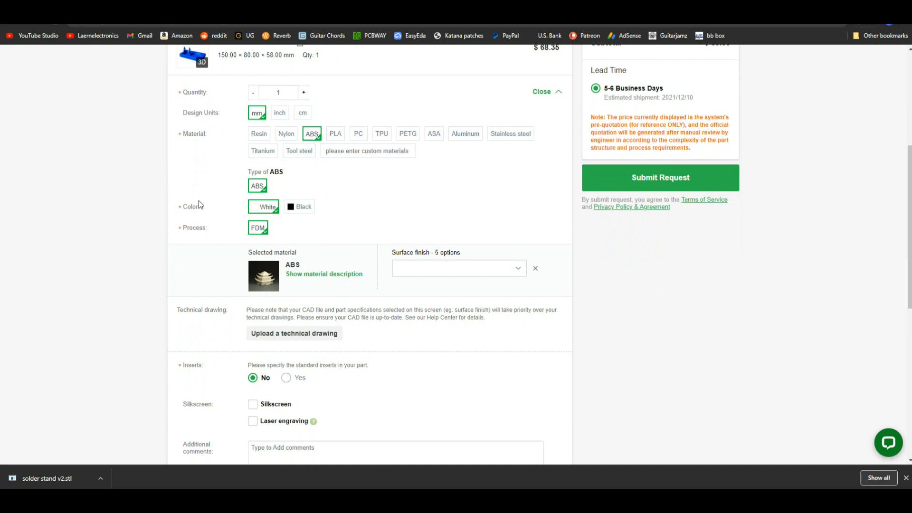
pyautogui.scroll(-3)
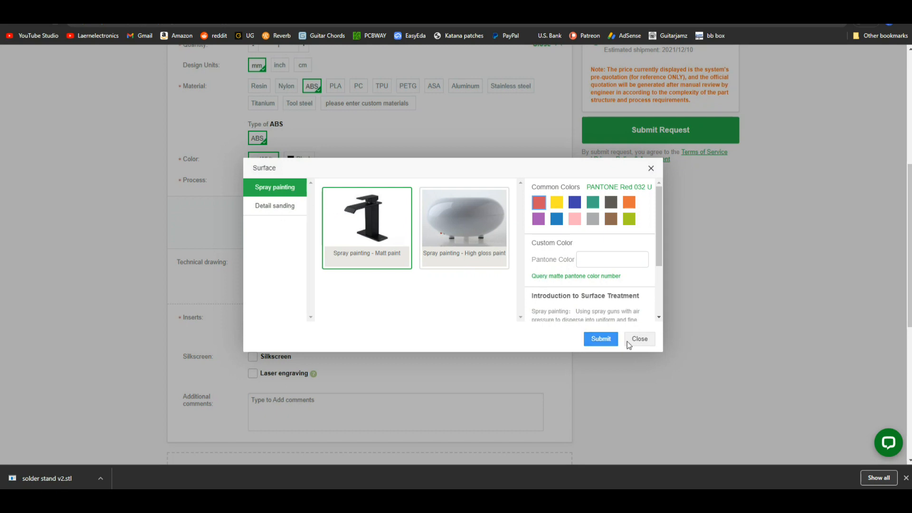
pyautogui.click(638, 339)
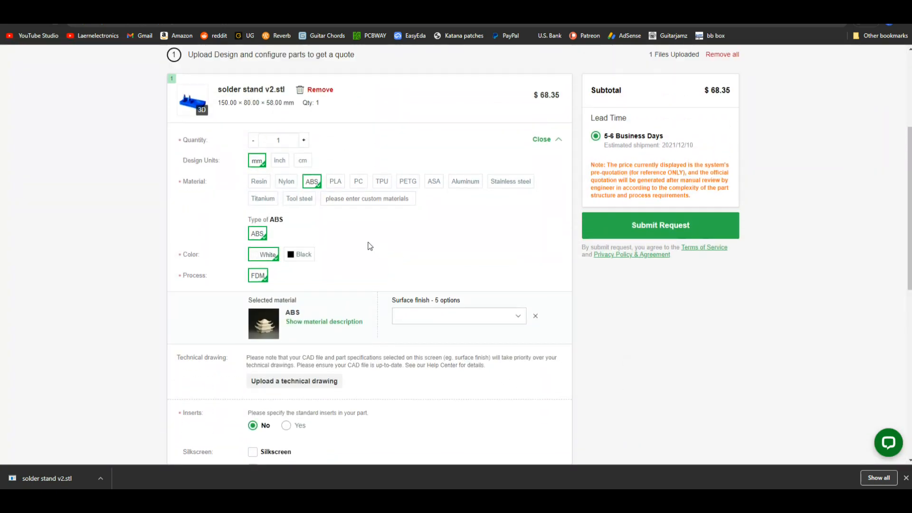
# Step: Compare Resin and electroplating finishes, then reselect ABS for a $68.35, 5–6 day quote
pyautogui.click(258, 181)
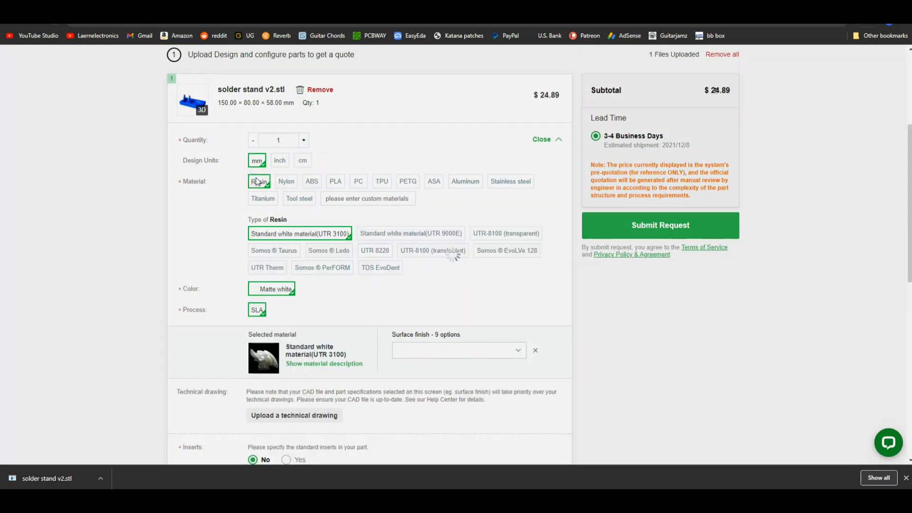
pyautogui.scroll(-3)
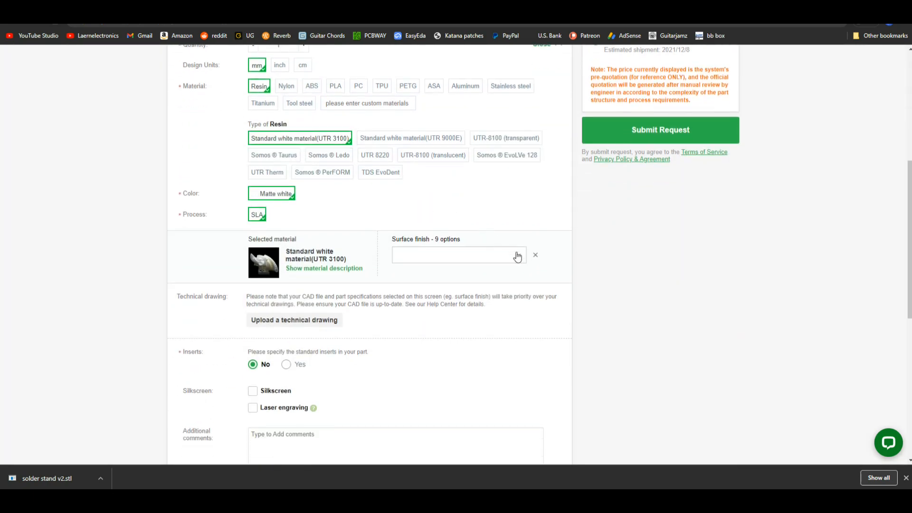
pyautogui.click(458, 254)
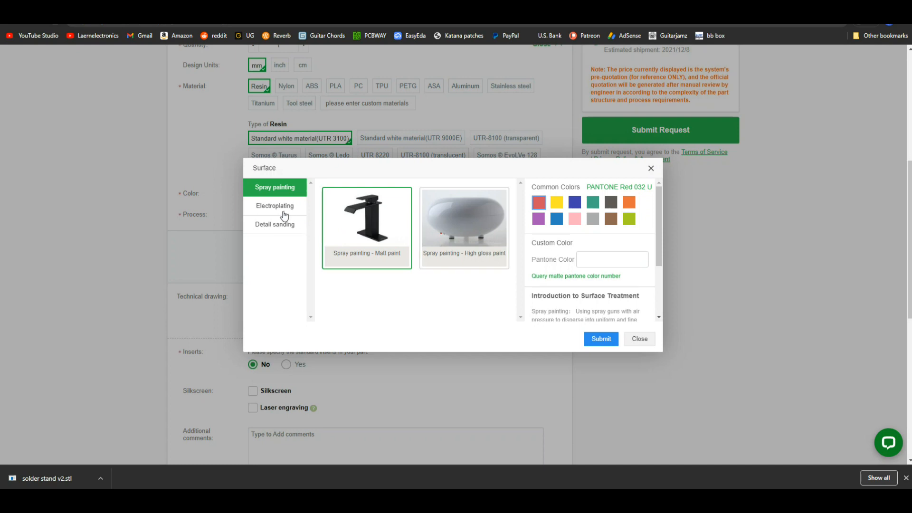
pyautogui.click(274, 205)
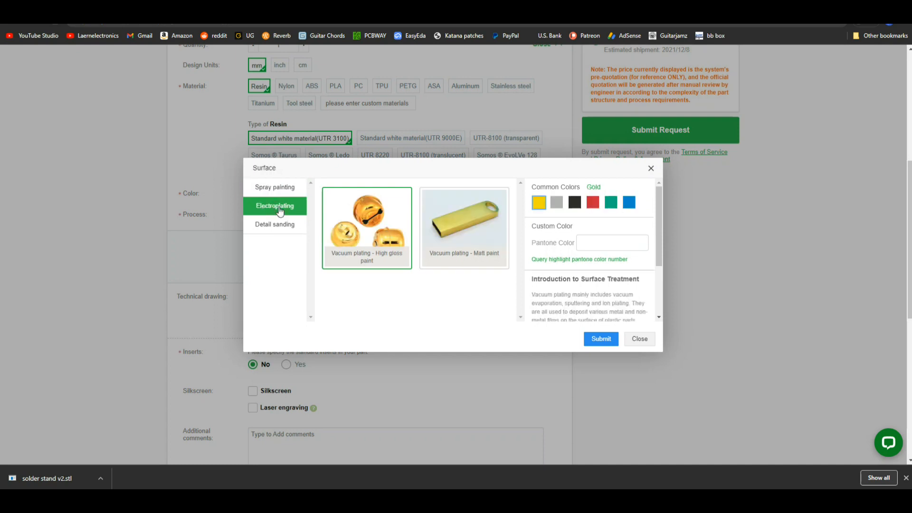
pyautogui.moveTo(292, 215)
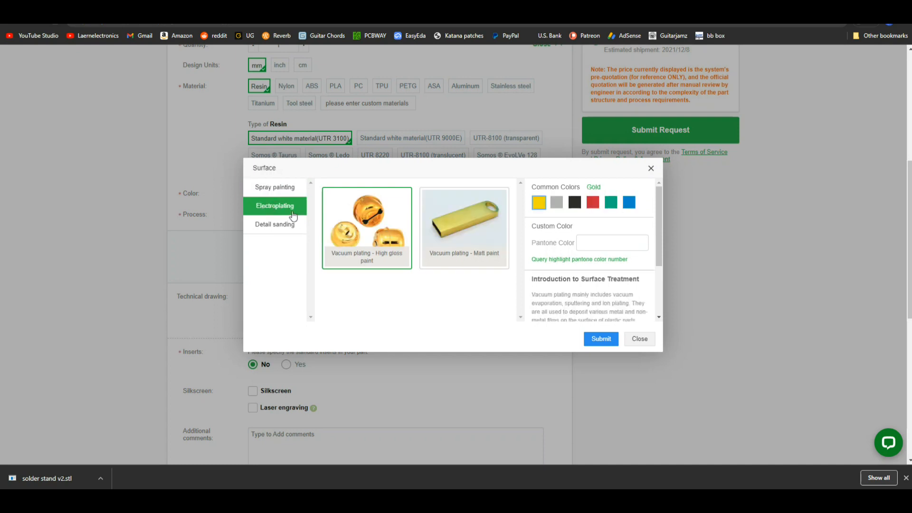
pyautogui.click(639, 339)
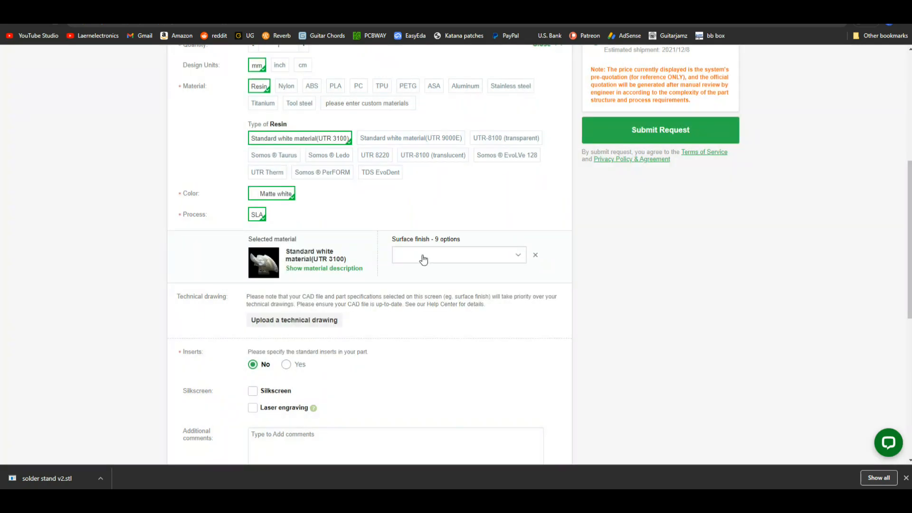
pyautogui.click(311, 181)
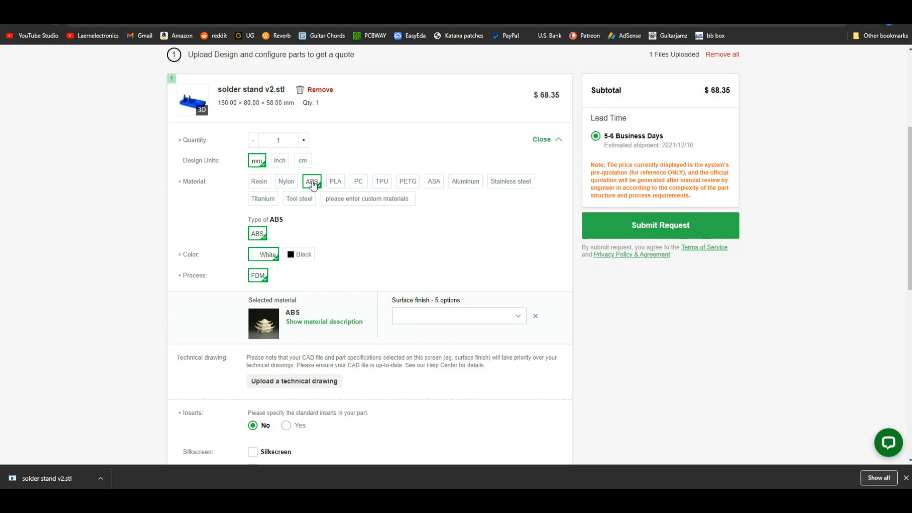
pyautogui.moveTo(267, 184)
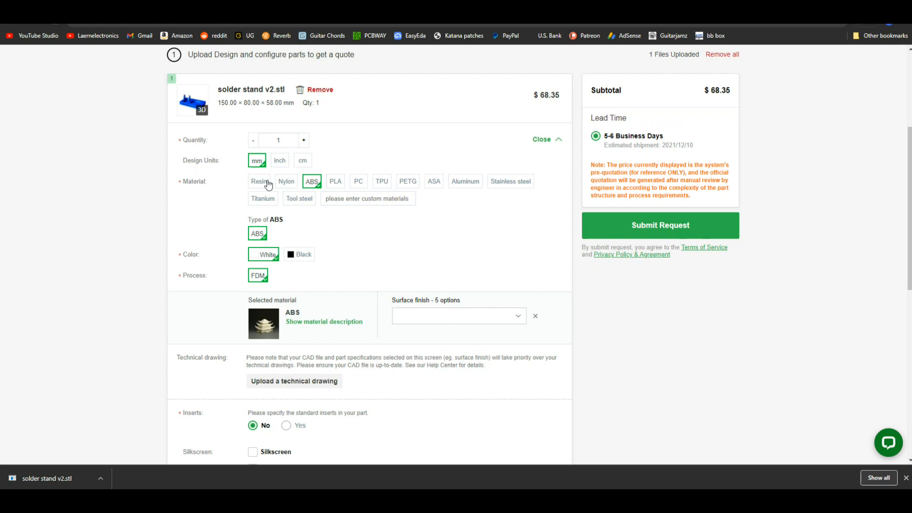
pyautogui.moveTo(714, 101)
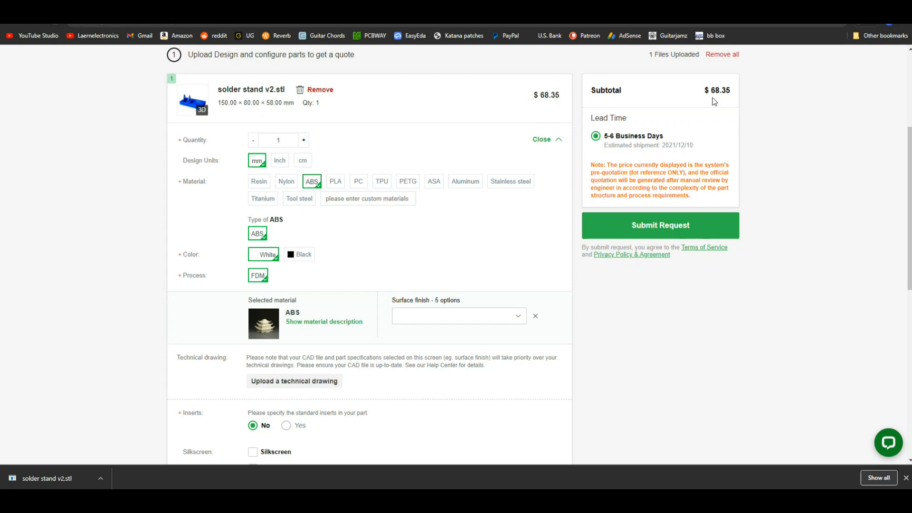